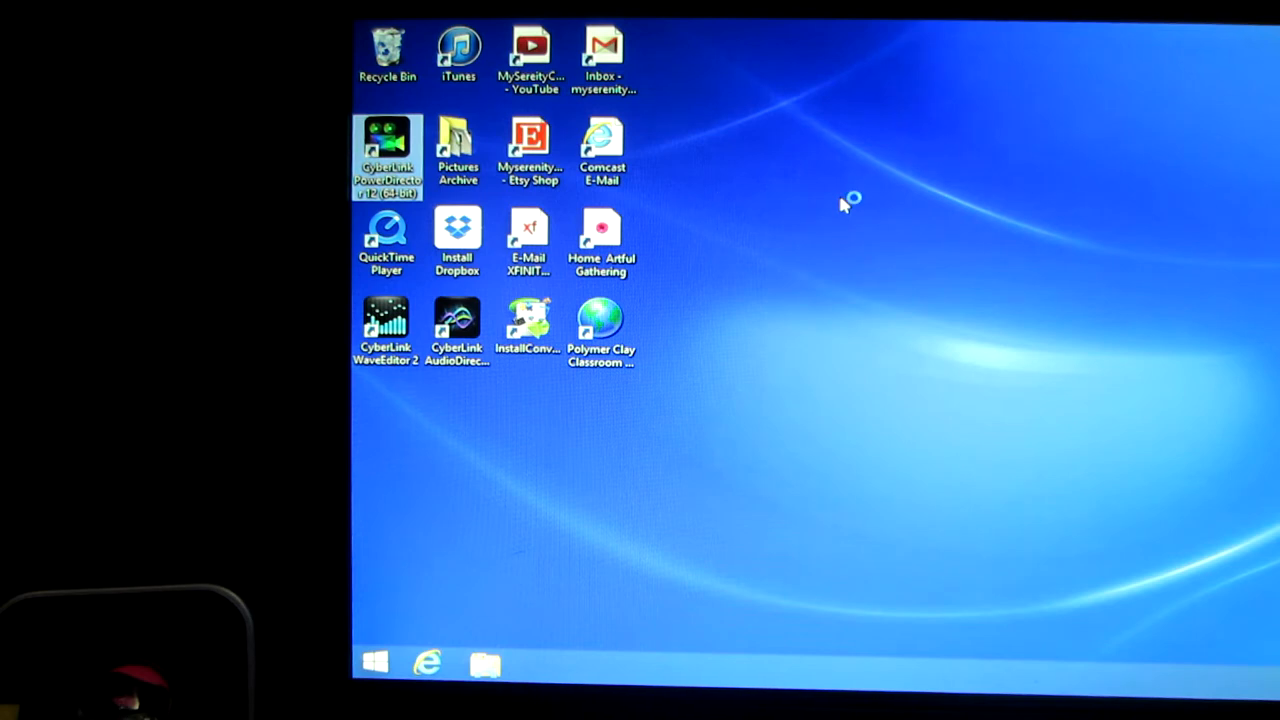
# Step: Launch CyberLink PowerDirector from its desktop shortcut
pyautogui.doubleClick(386, 140)
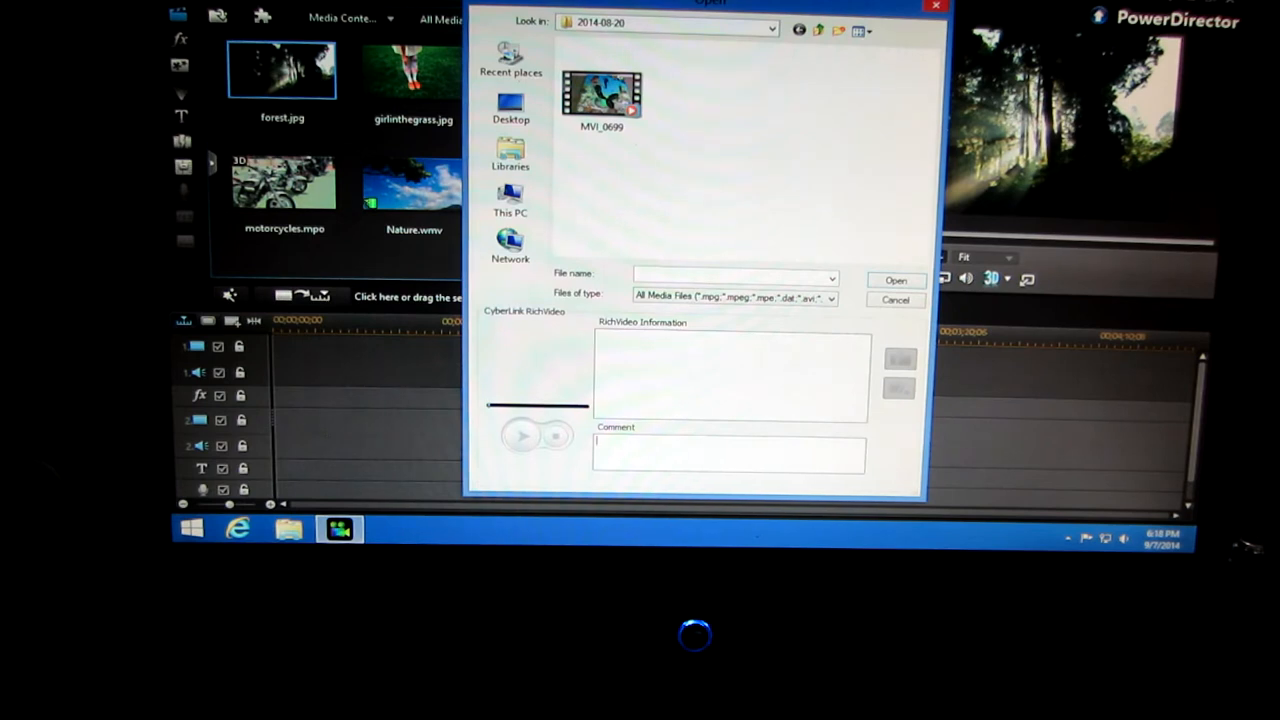
# Step: Browse This PC > Pictures > 2014-09-07 to reach the MVI_0713–MVI_0716 camera clips
pyautogui.click(510, 200)
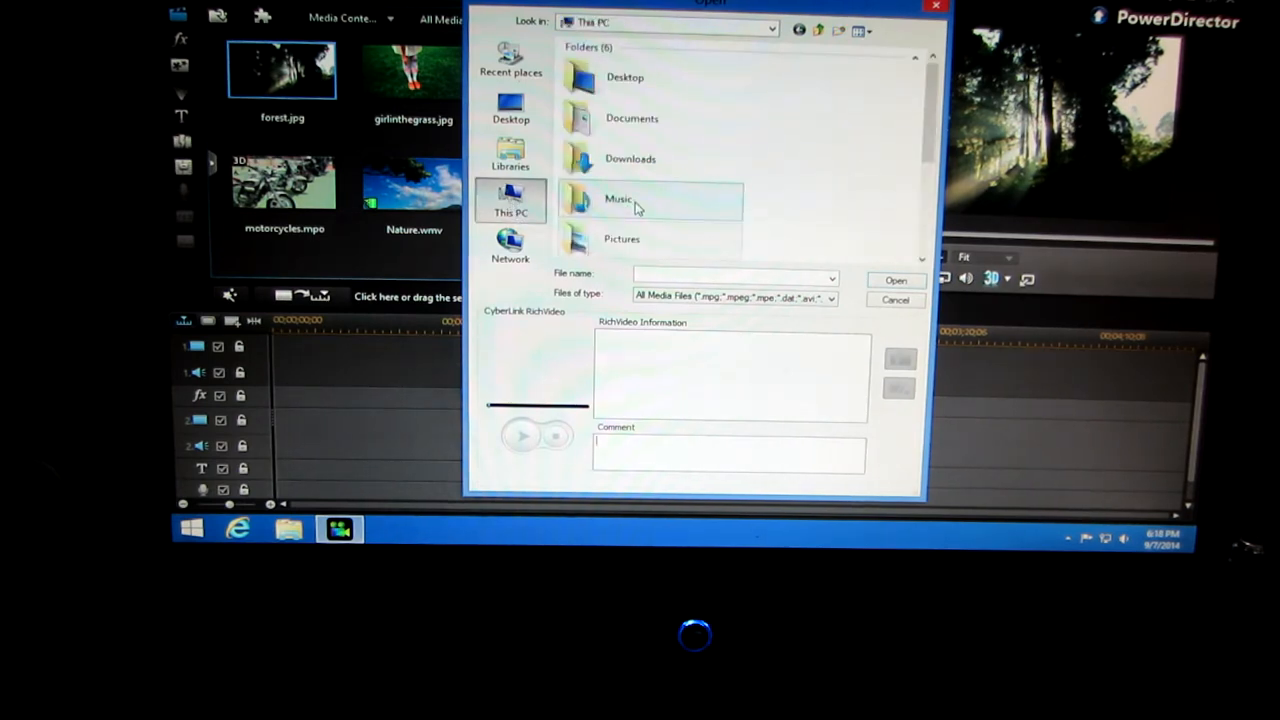
pyautogui.click(622, 240)
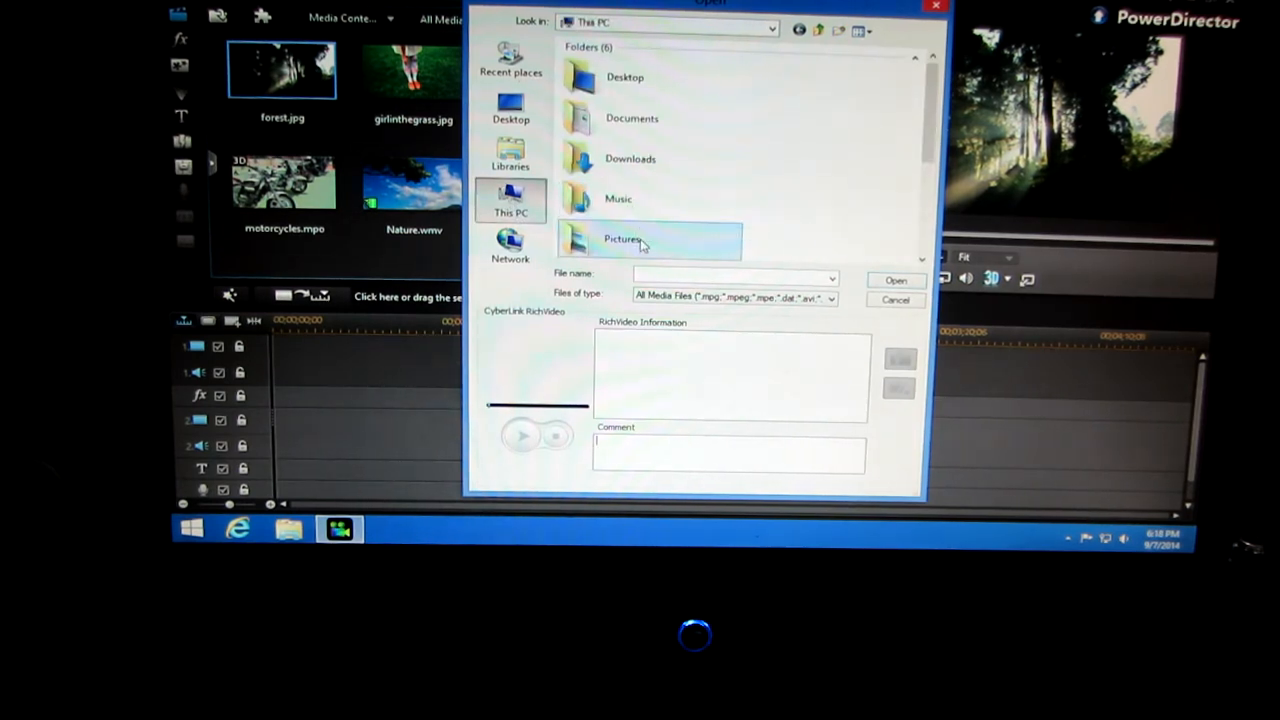
pyautogui.doubleClick(624, 240)
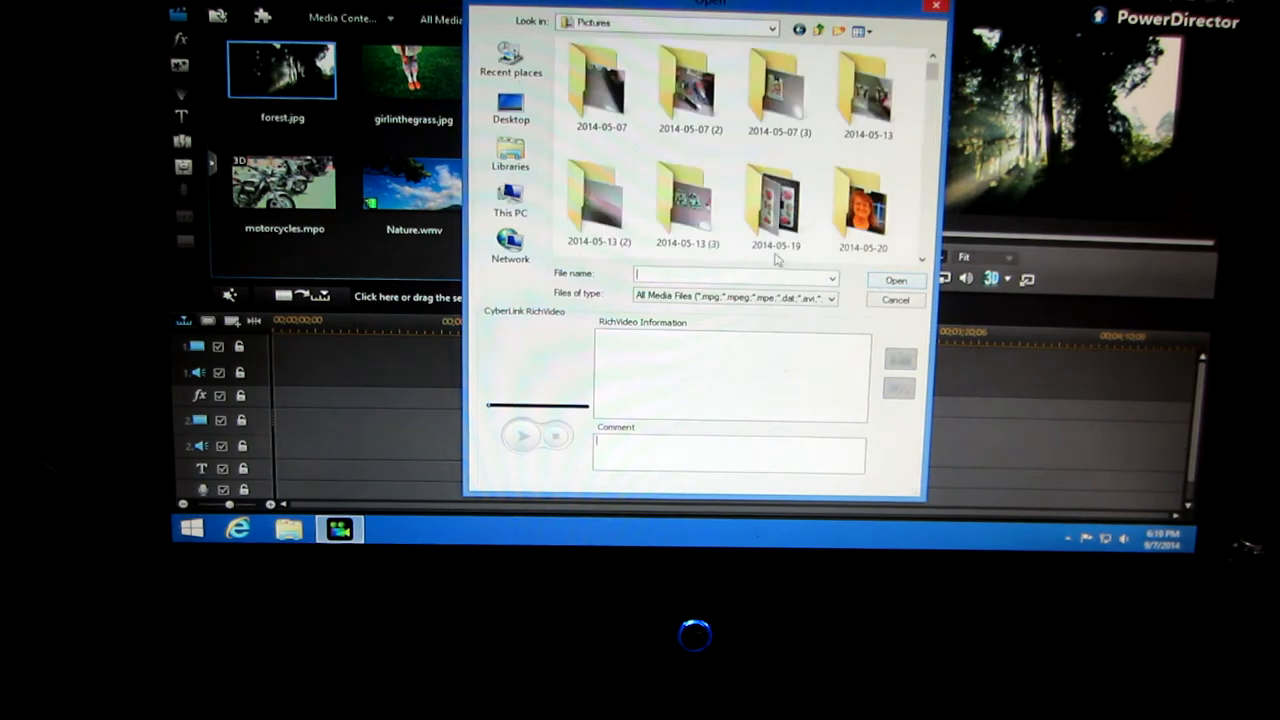
pyautogui.scroll(-3)
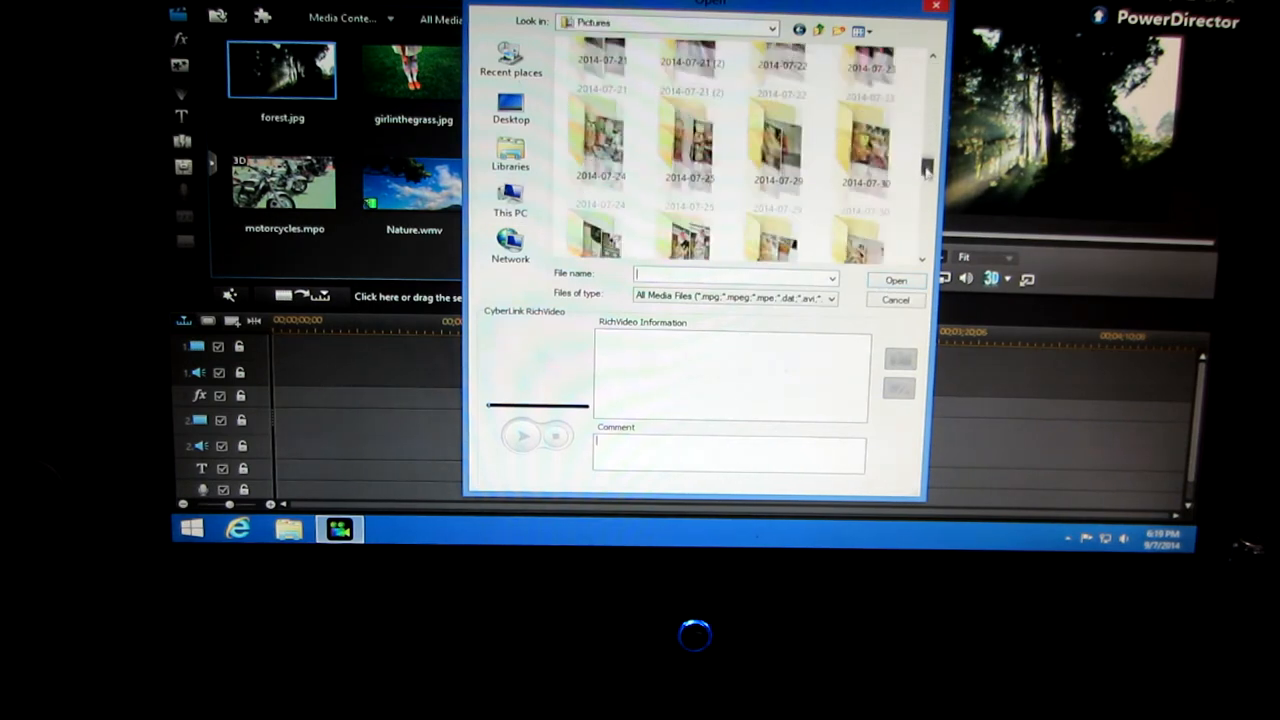
pyautogui.scroll(-3)
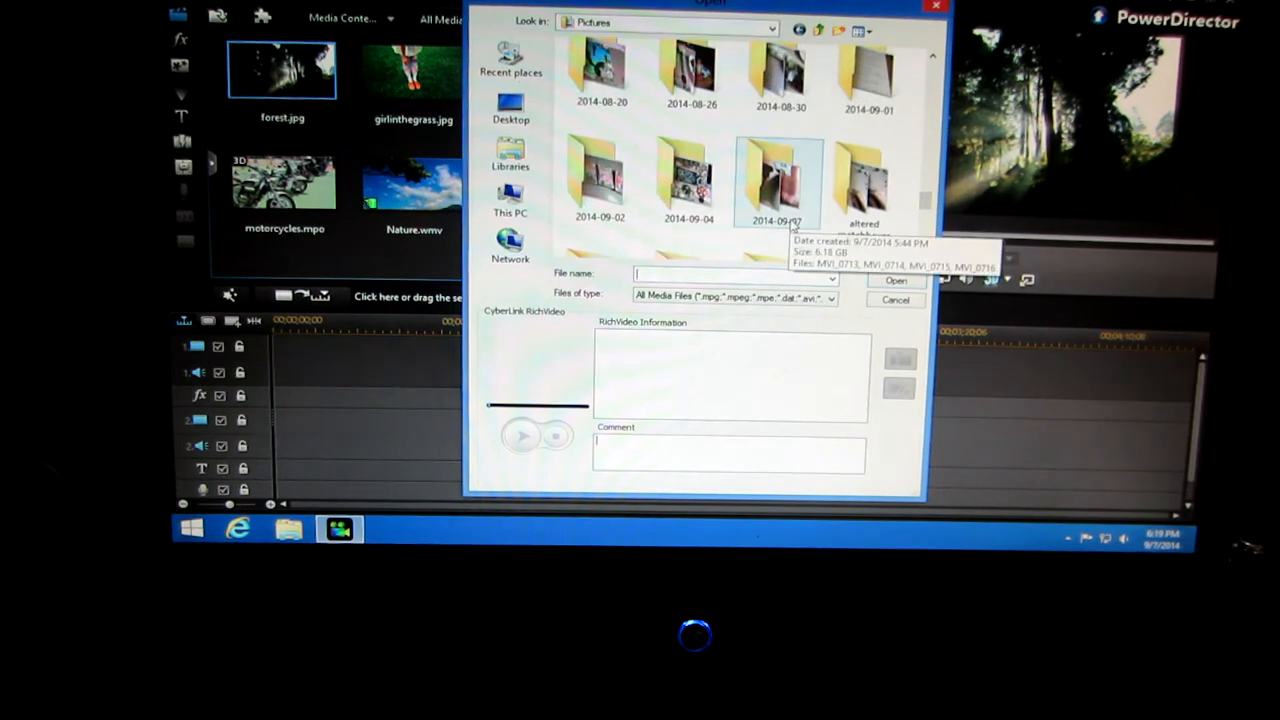
pyautogui.doubleClick(774, 180)
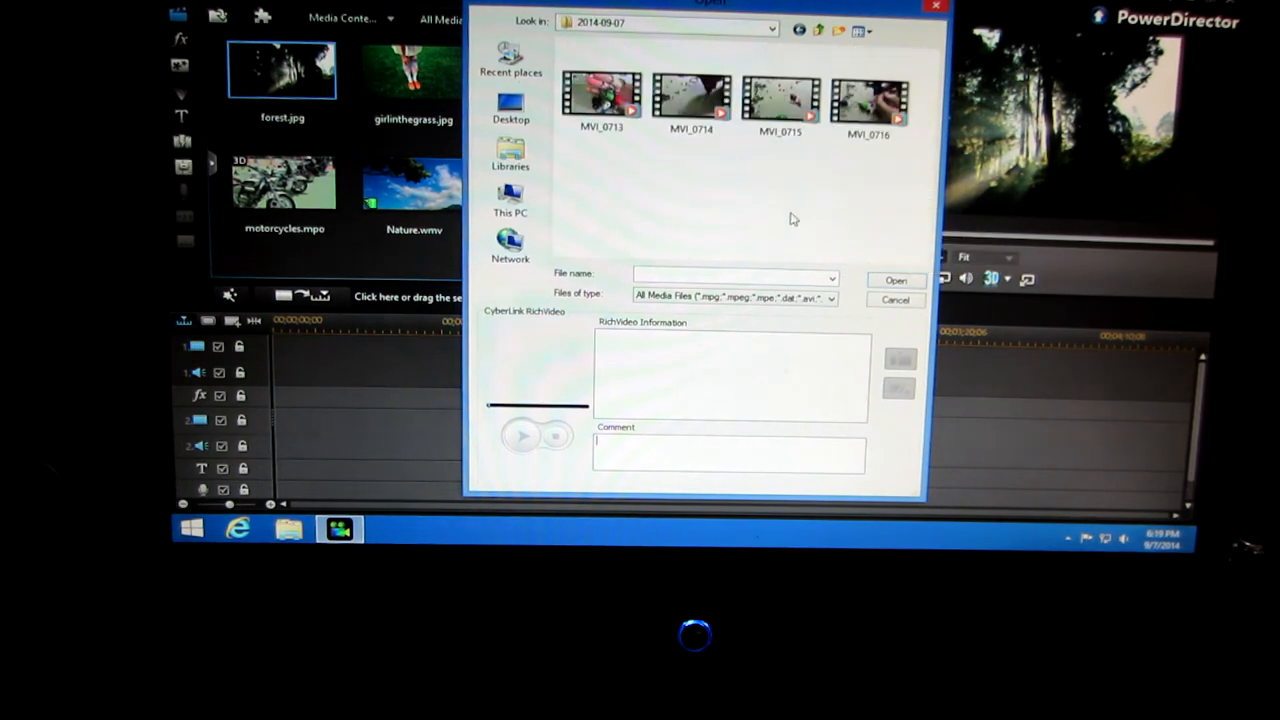
pyautogui.click(700, 96)
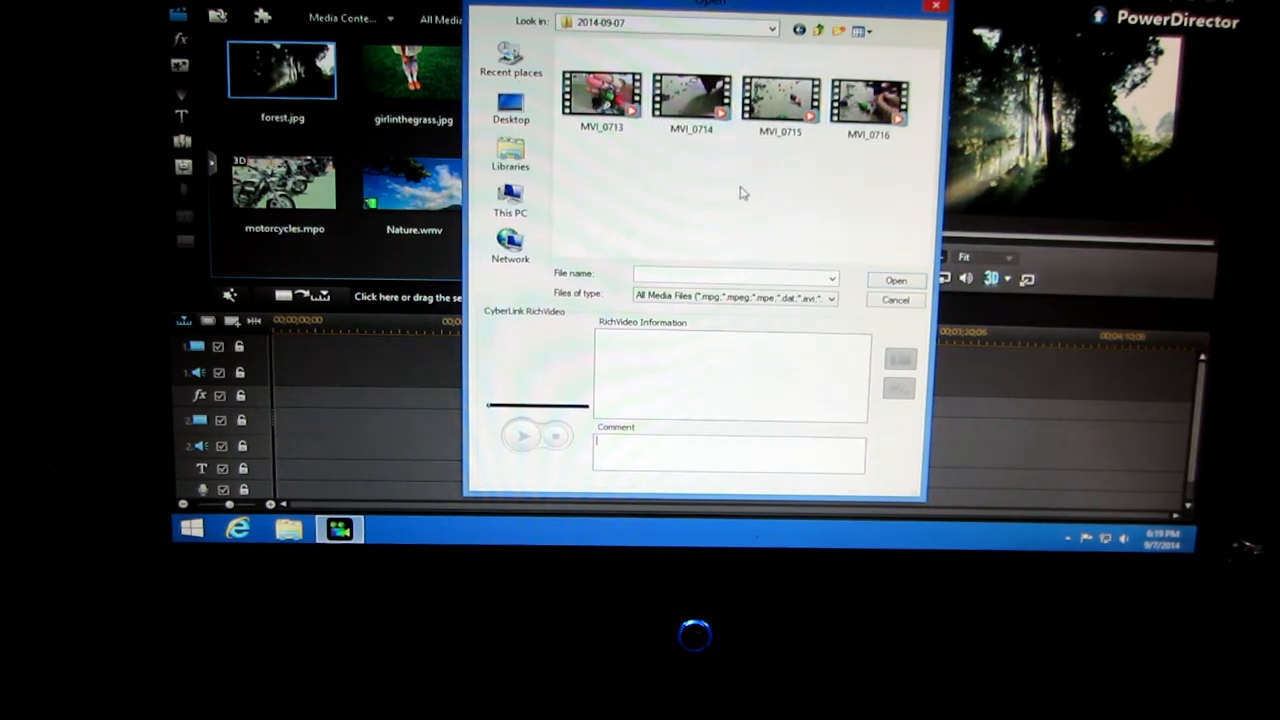
pyautogui.moveTo(718, 156)
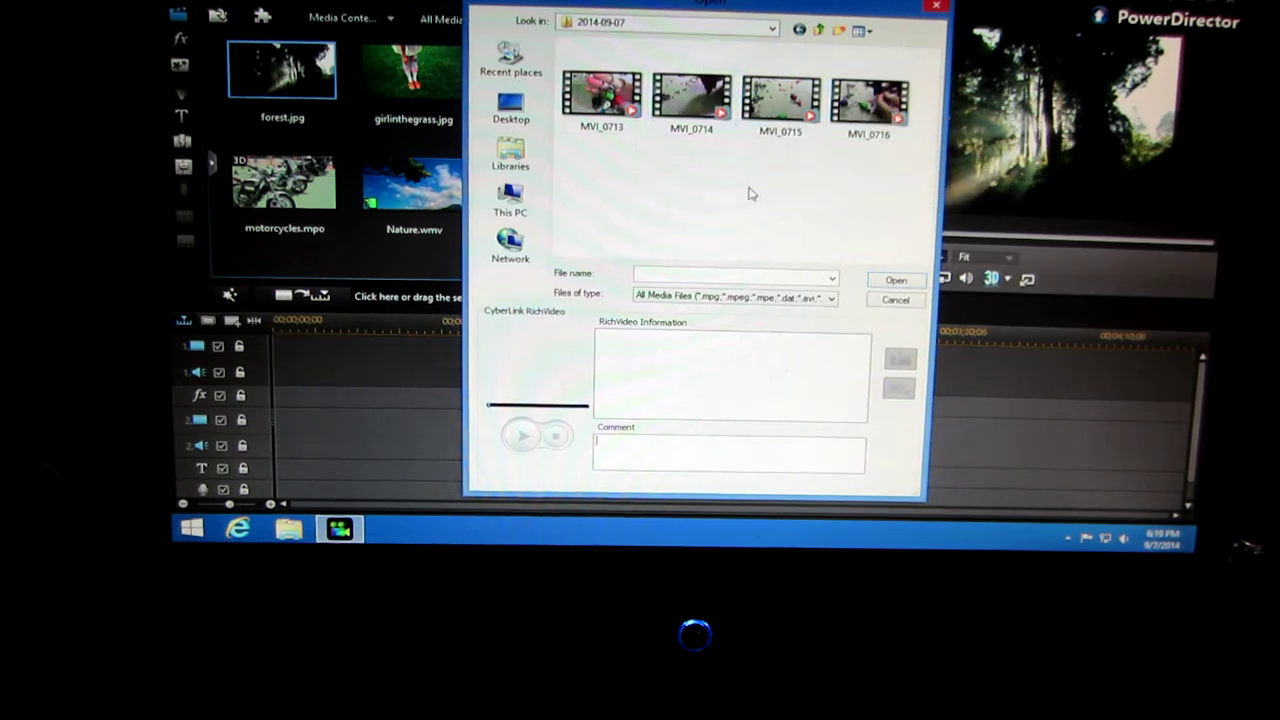
# Step: Import clips MVI_0713, MVI_0714 and MVI_0716 into the Media Room library
pyautogui.click(600, 96)
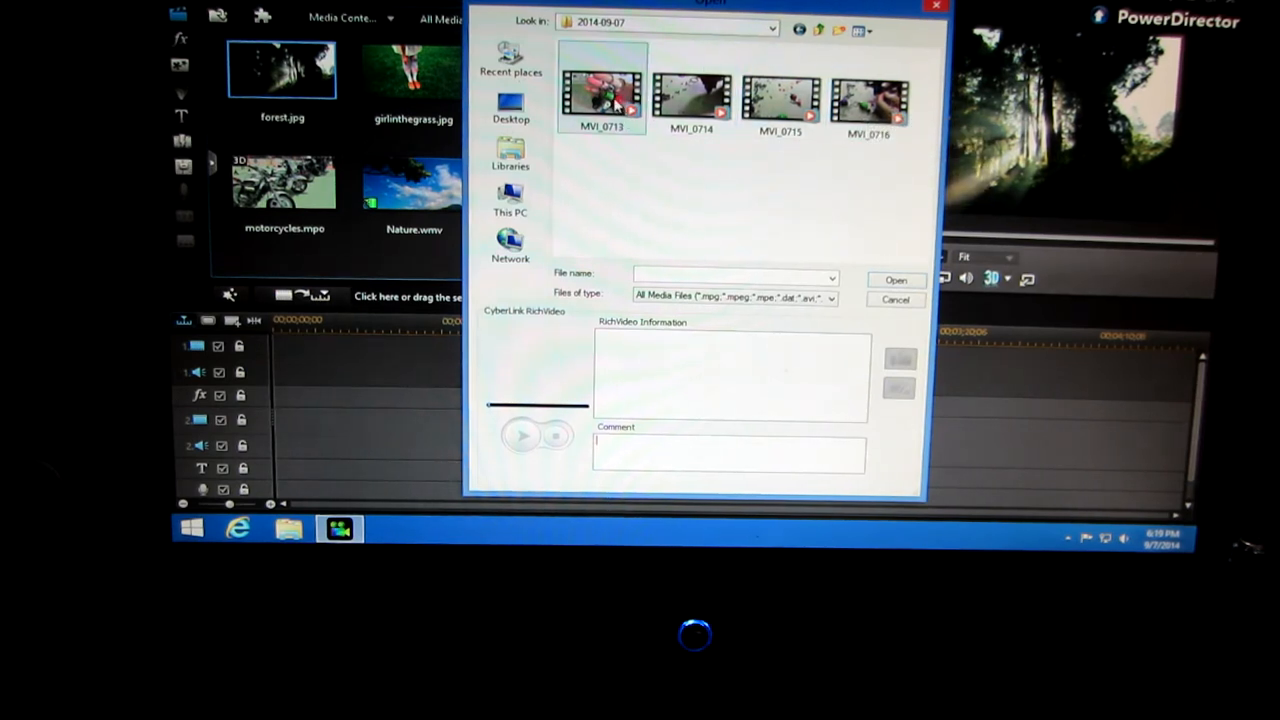
pyautogui.click(896, 280)
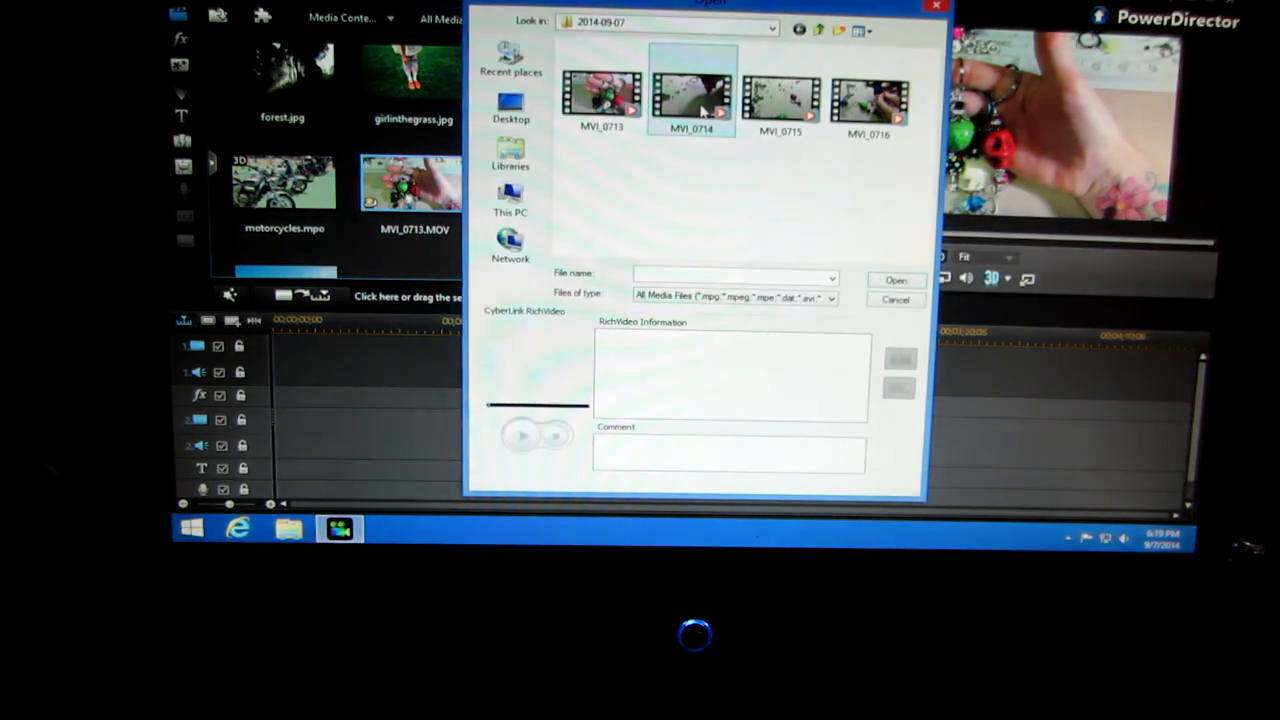
pyautogui.click(896, 280)
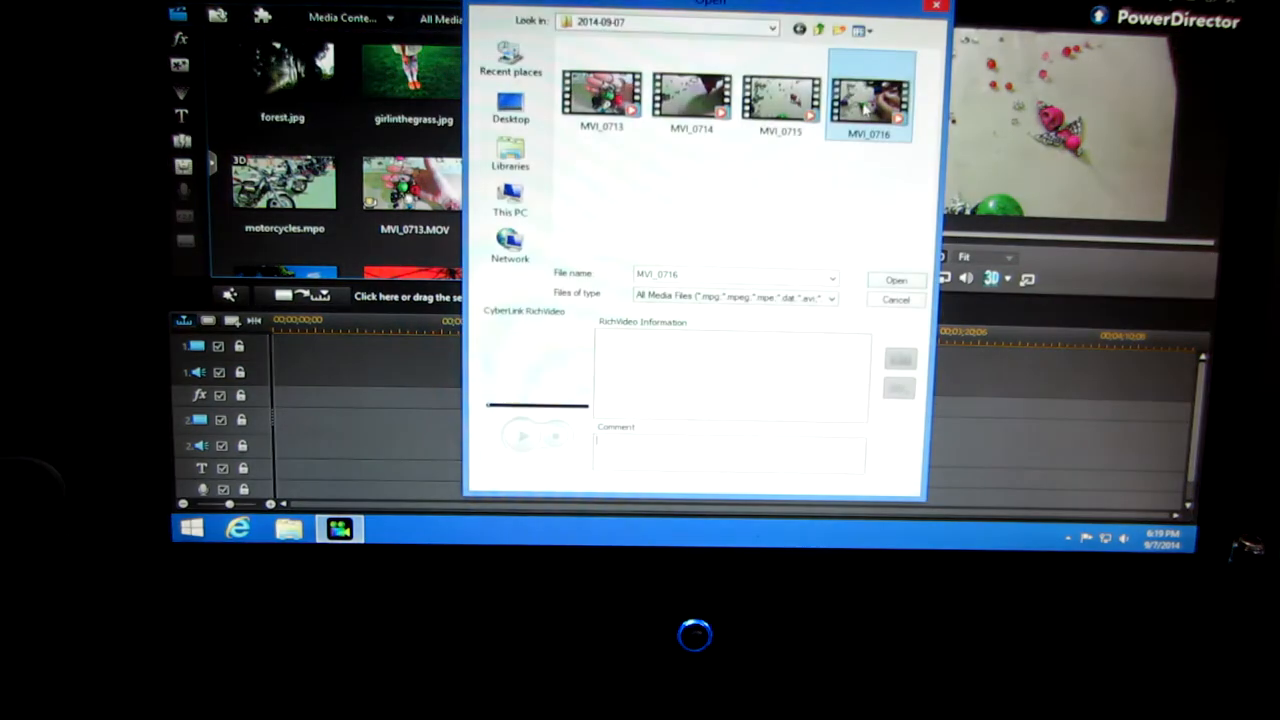
pyautogui.click(896, 280)
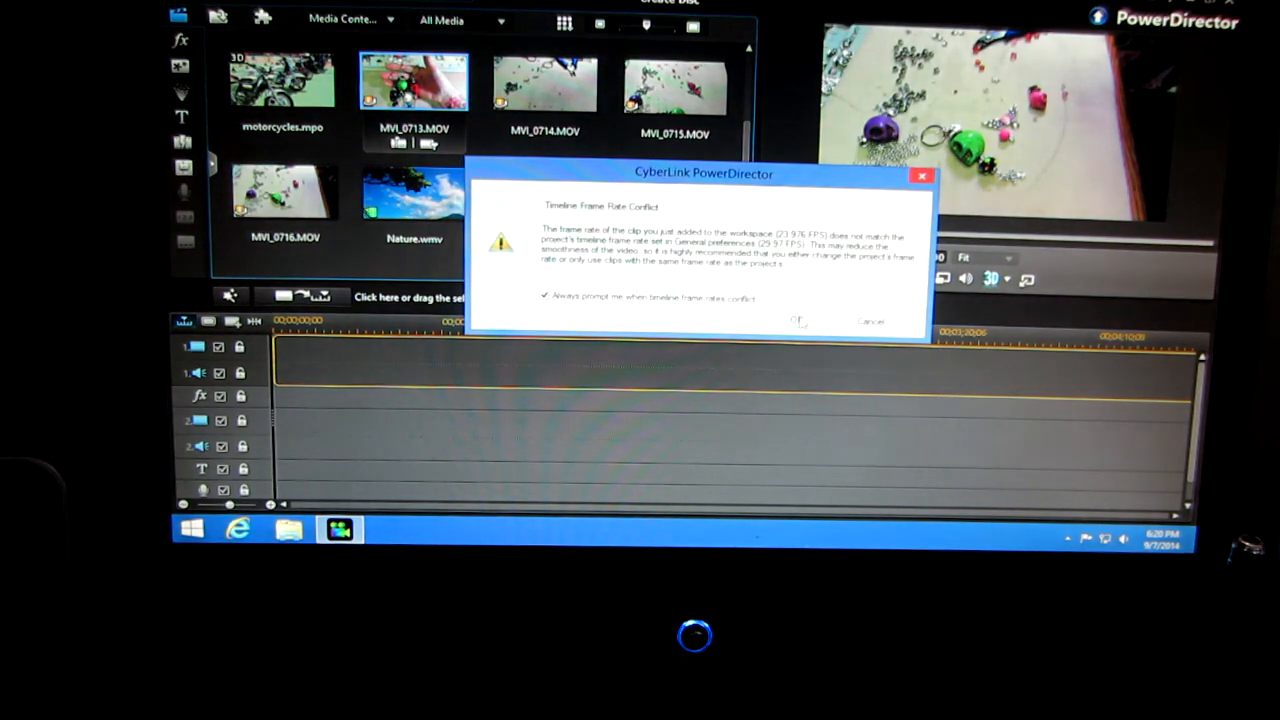
# Step: Place the clips on the video track, accepting each Timeline Frame Rate Conflict prompt
pyautogui.click(800, 320)
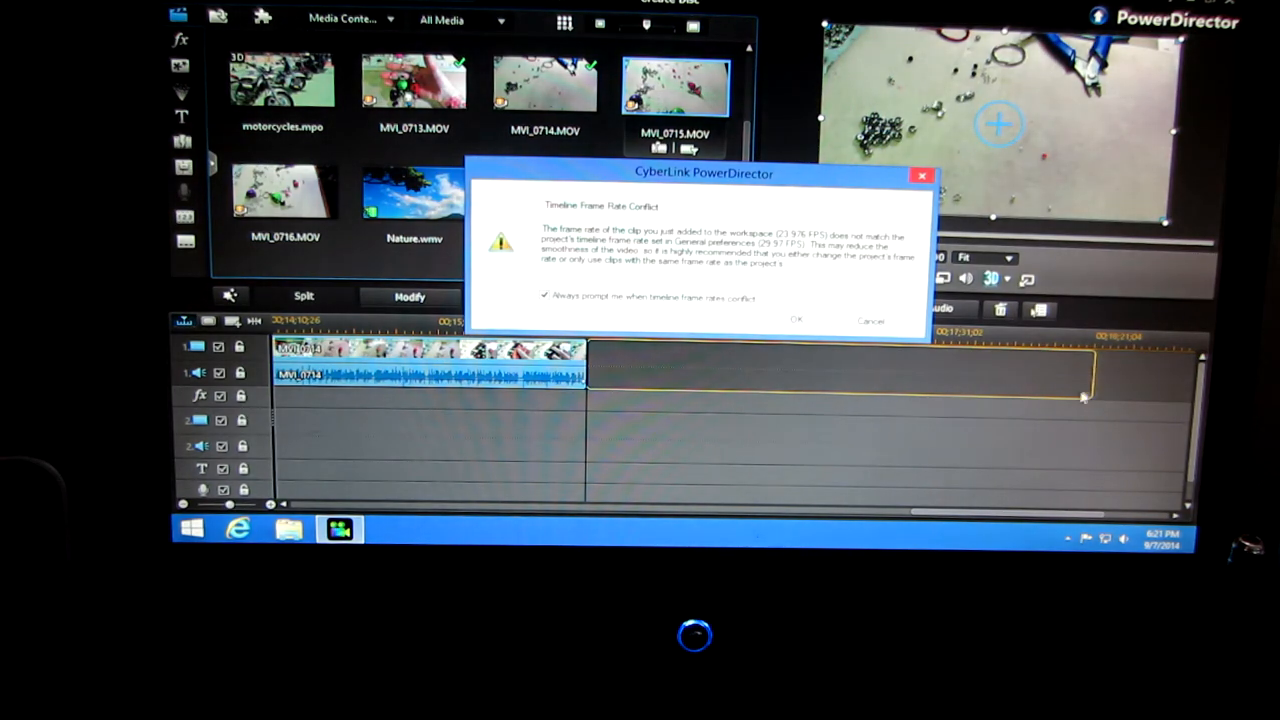
pyautogui.click(802, 320)
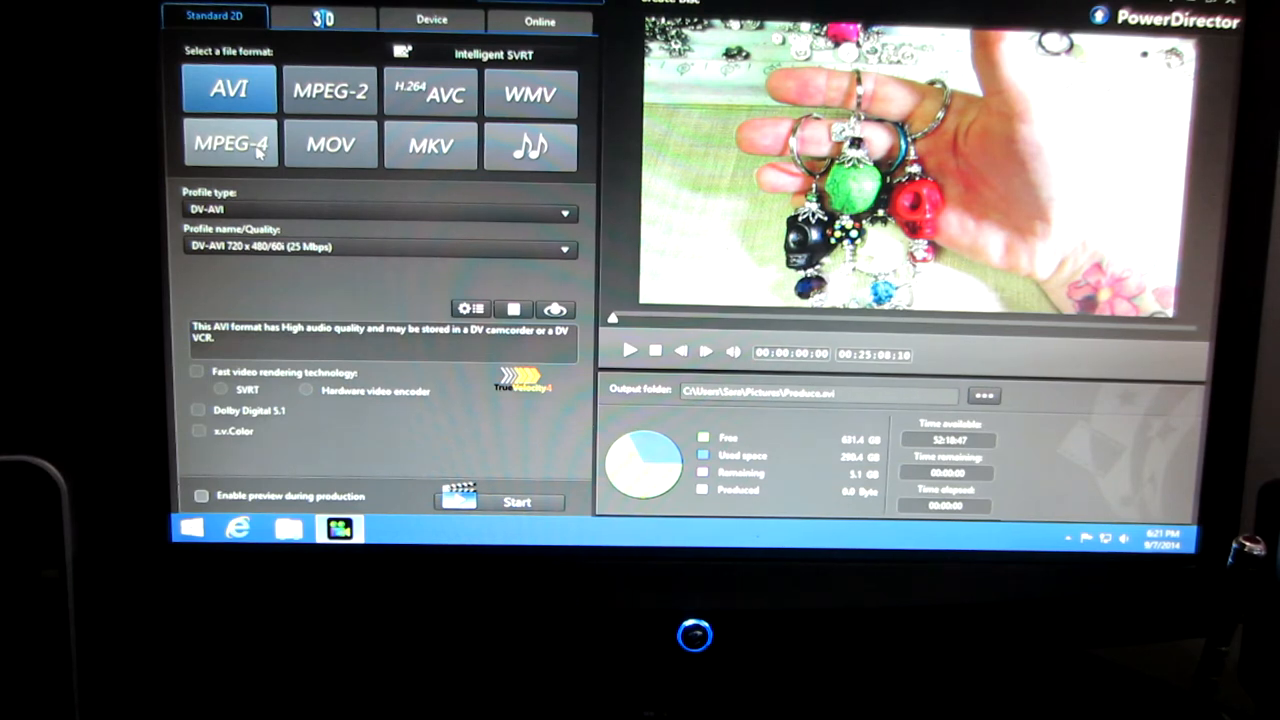
# Step: Choose MPEG-4 with the 640x480/30p profile as the production format
pyautogui.click(228, 144)
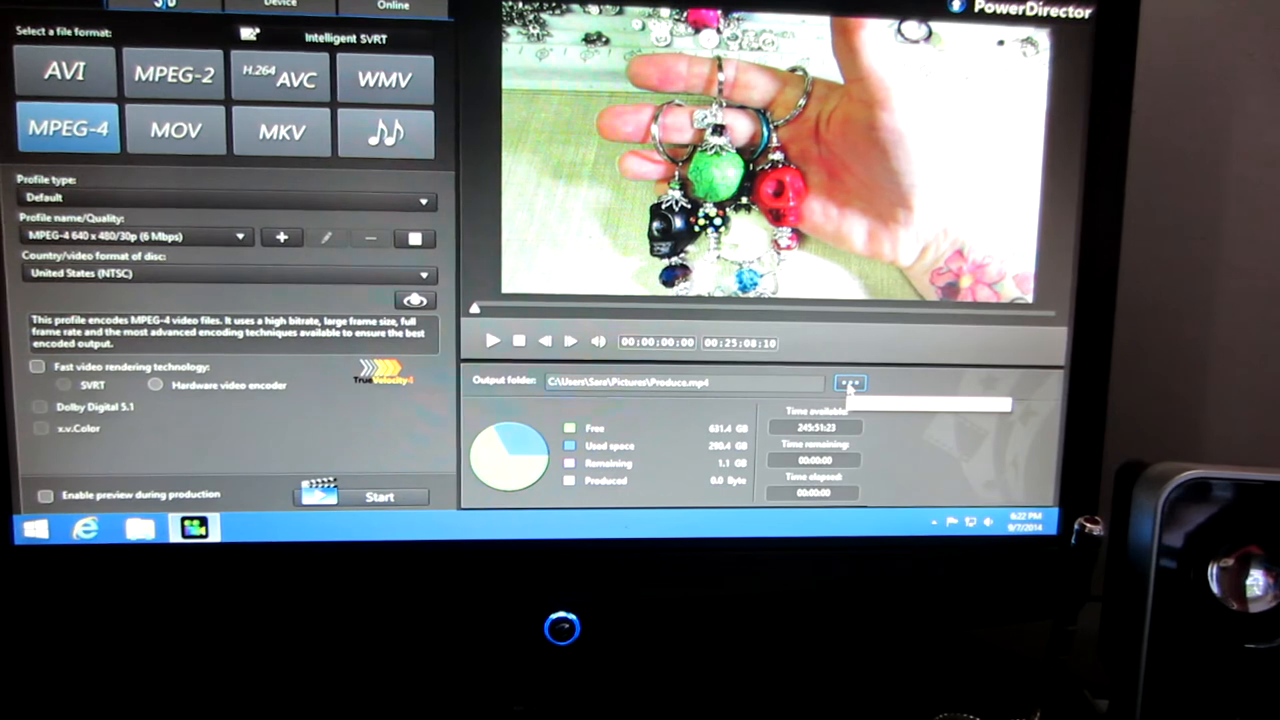
# Step: Save the output as 'Kay chain tutorial.mp4' in the Pictures folder
pyautogui.click(852, 384)
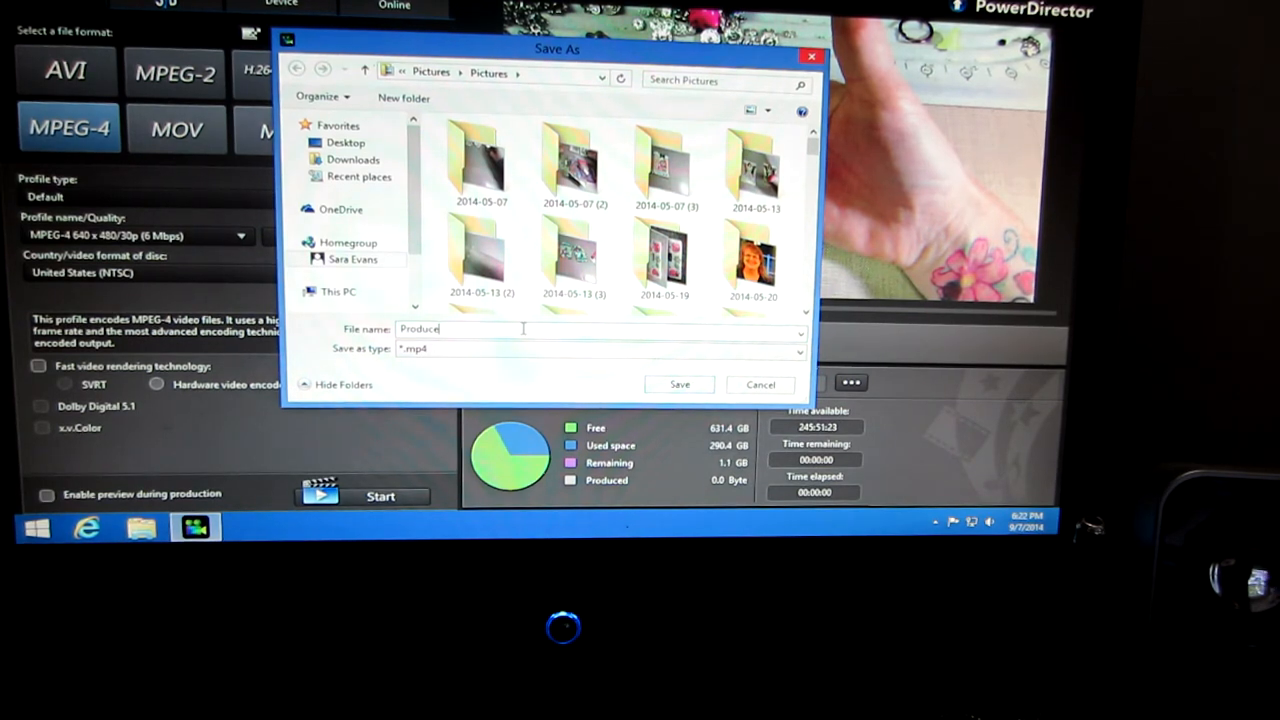
pyautogui.write('Kay')
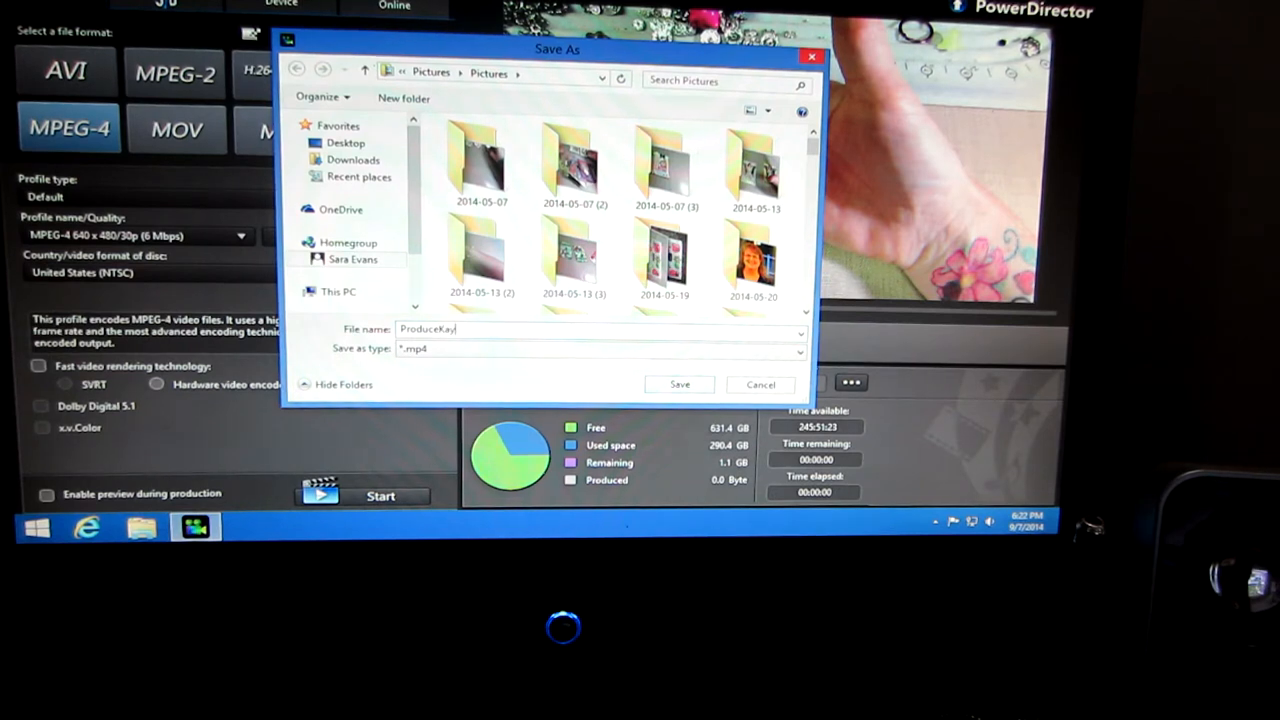
pyautogui.write('chain')
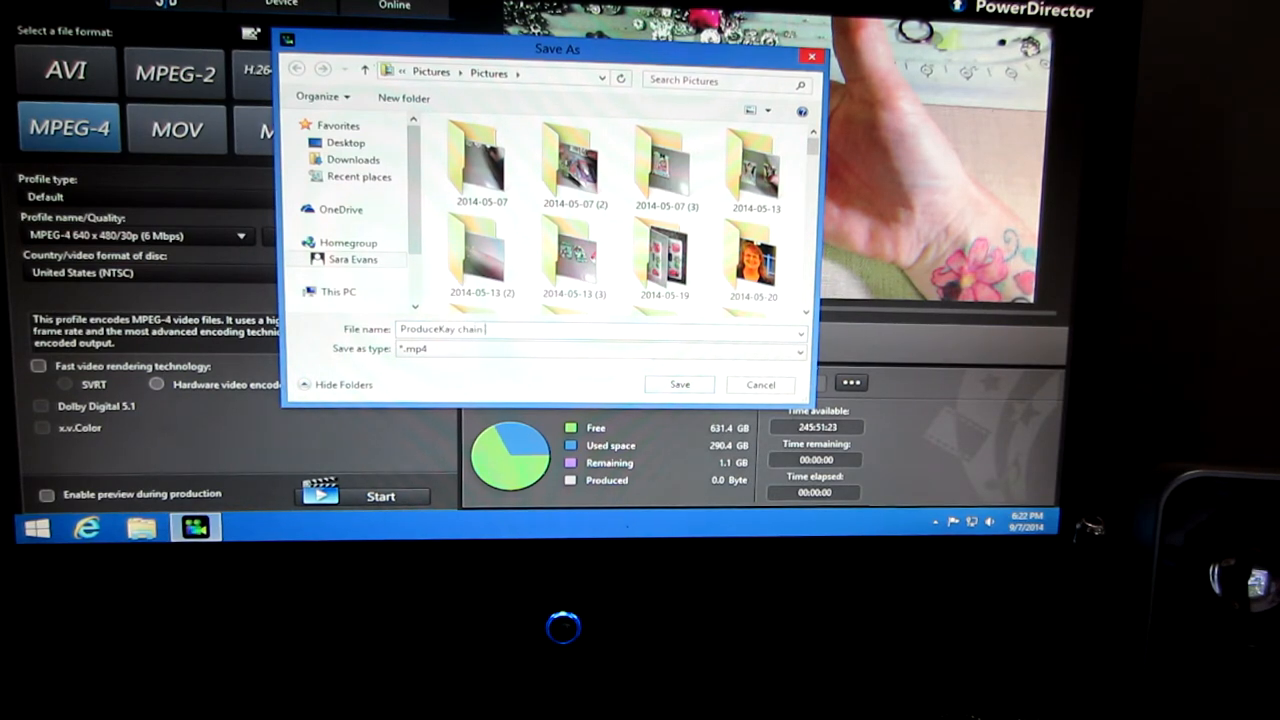
pyautogui.write('tutorial')
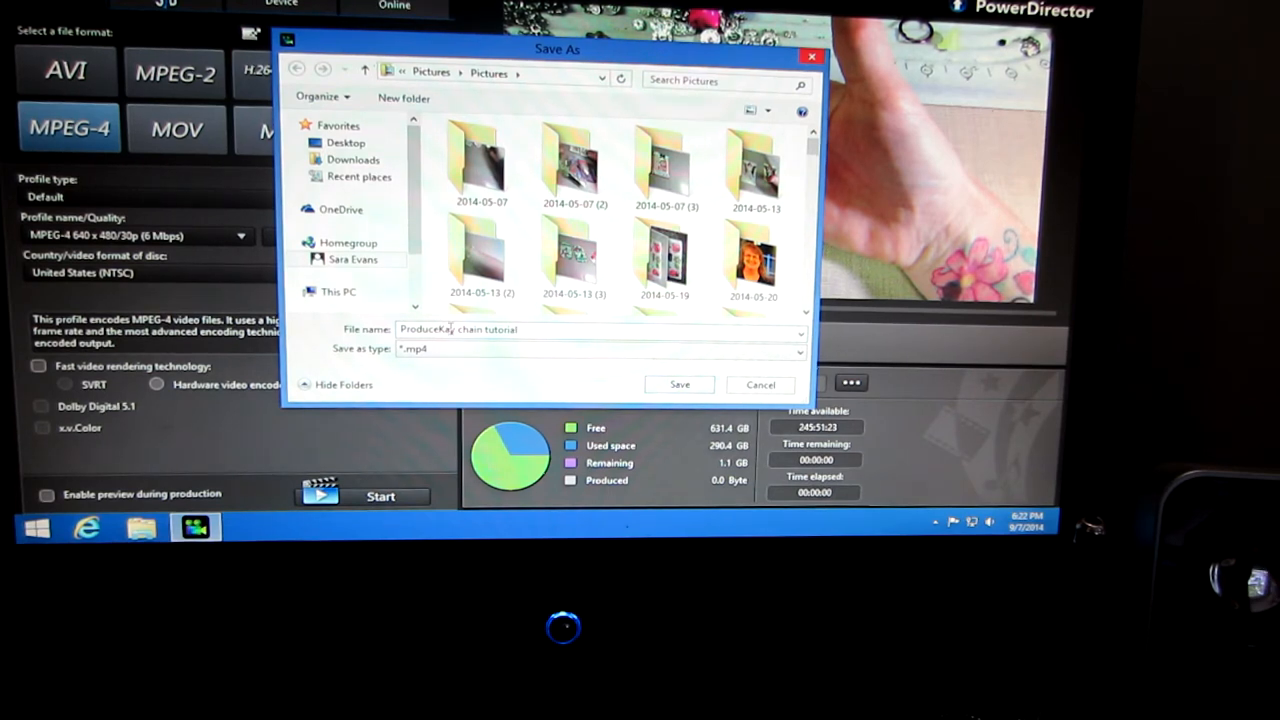
pyautogui.write('Kay chain tutorial')
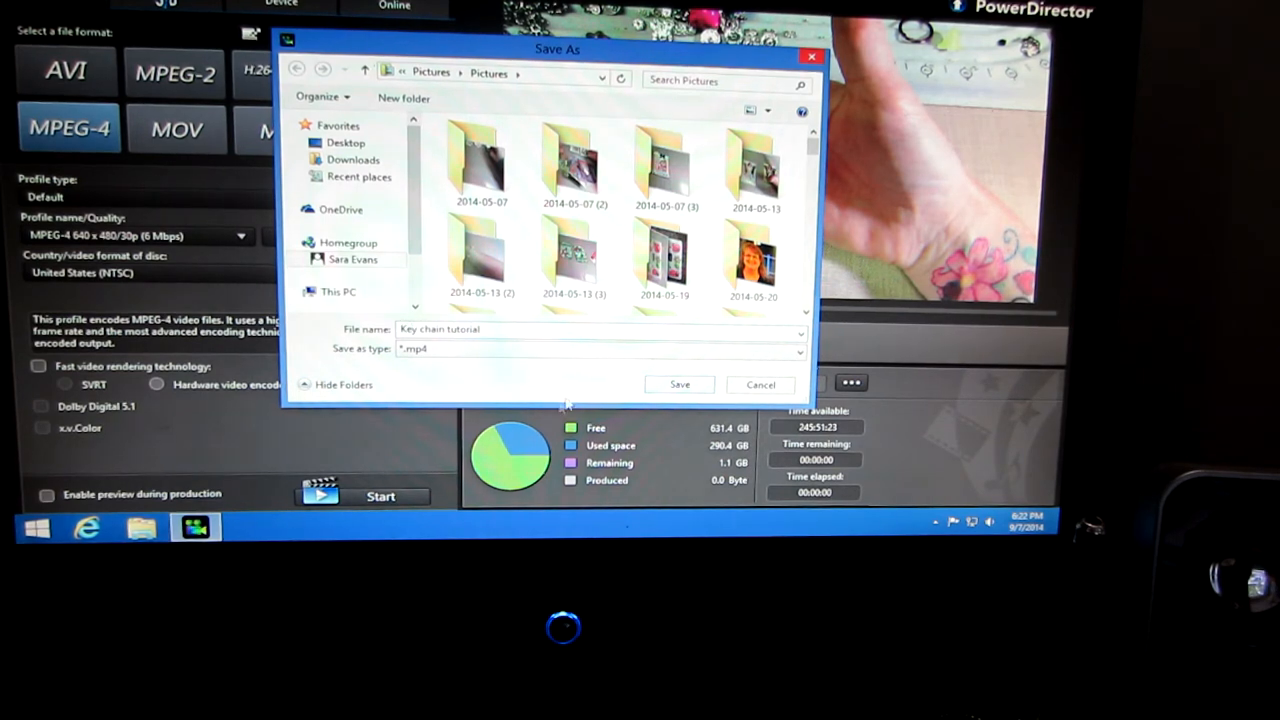
pyautogui.click(680, 384)
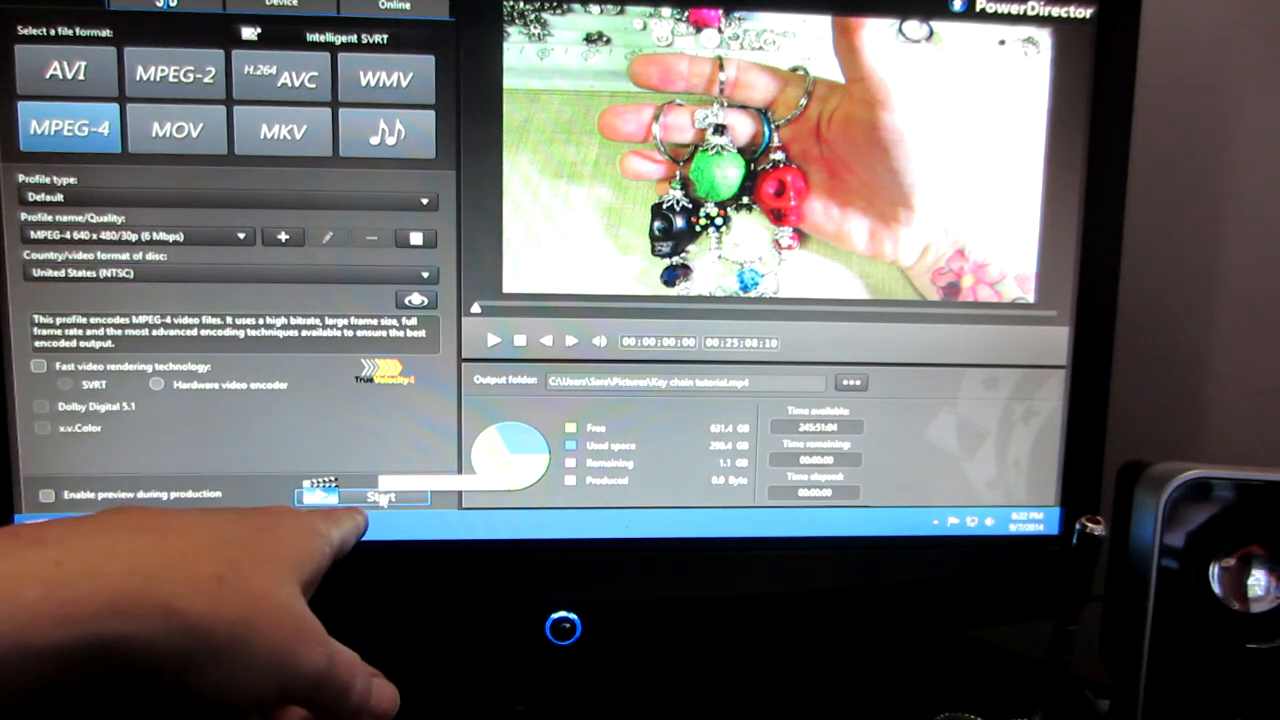
# Step: Start producing the Key chain tutorial MPEG-4 video
pyautogui.click(380, 496)
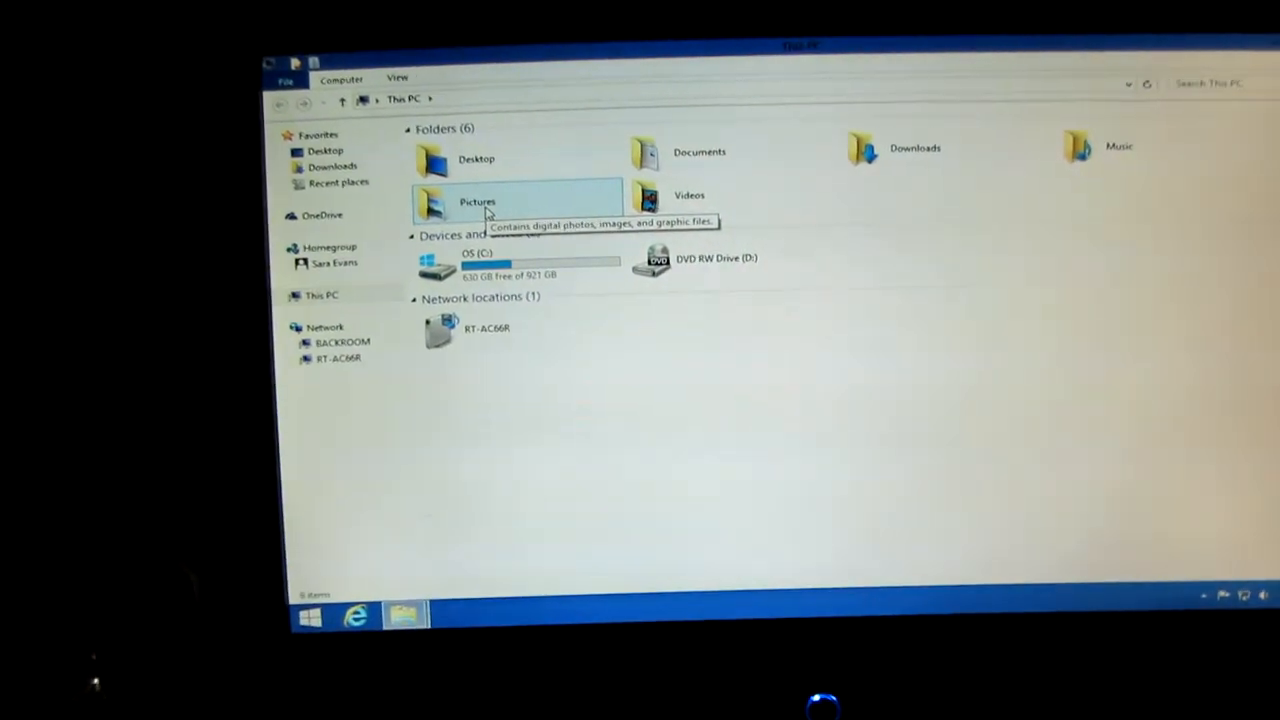
# Step: Browse into Pictures and scroll to the produced Key chain tutorial video file
pyautogui.doubleClick(476, 200)
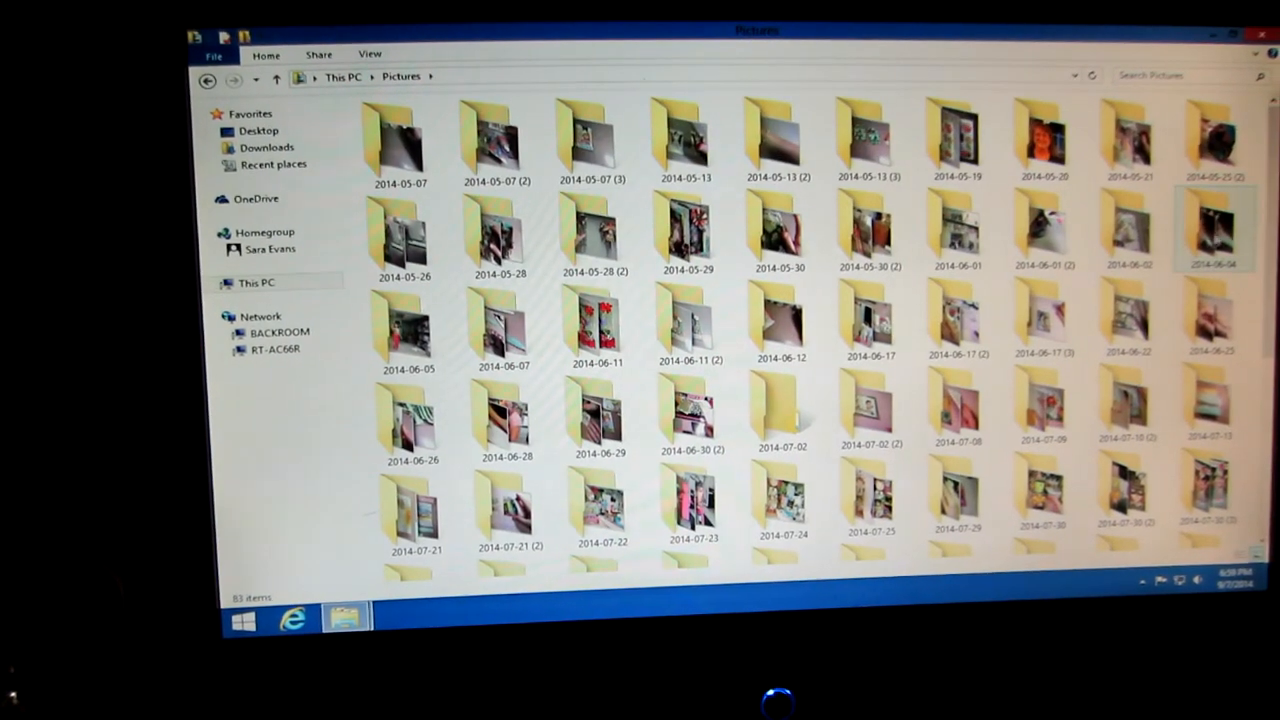
pyautogui.scroll(-3)
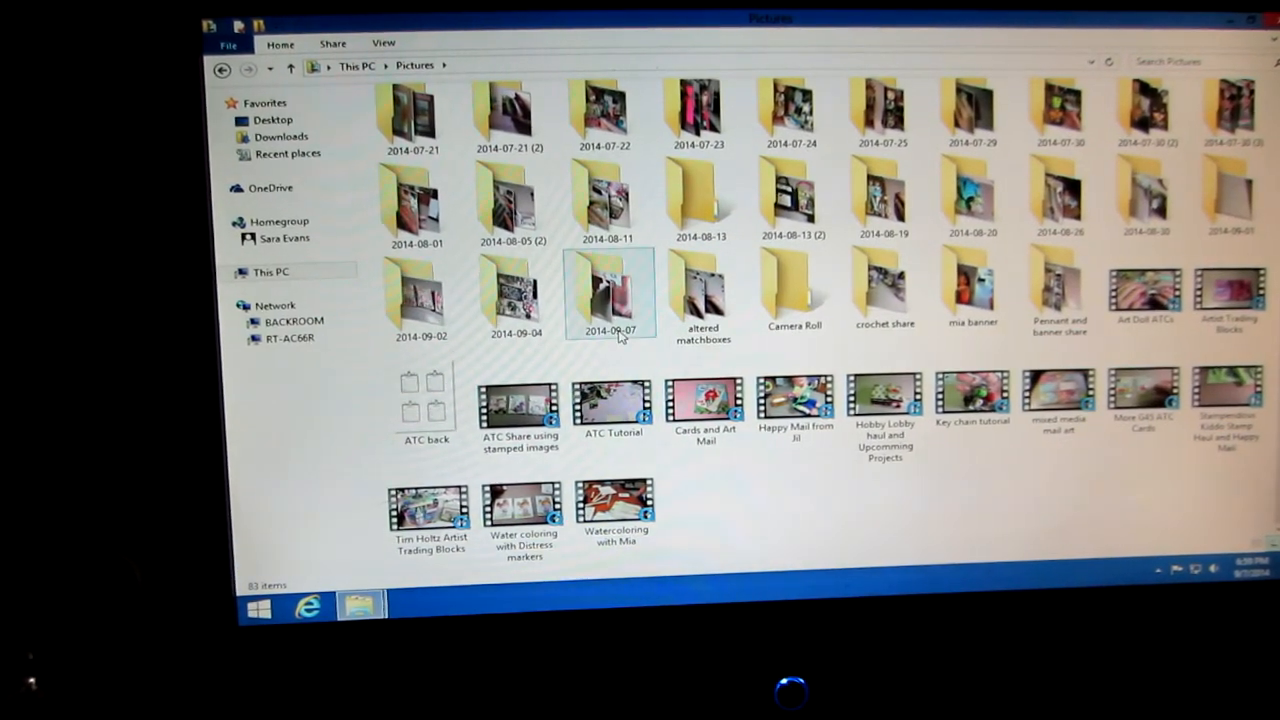
pyautogui.doubleClick(612, 296)
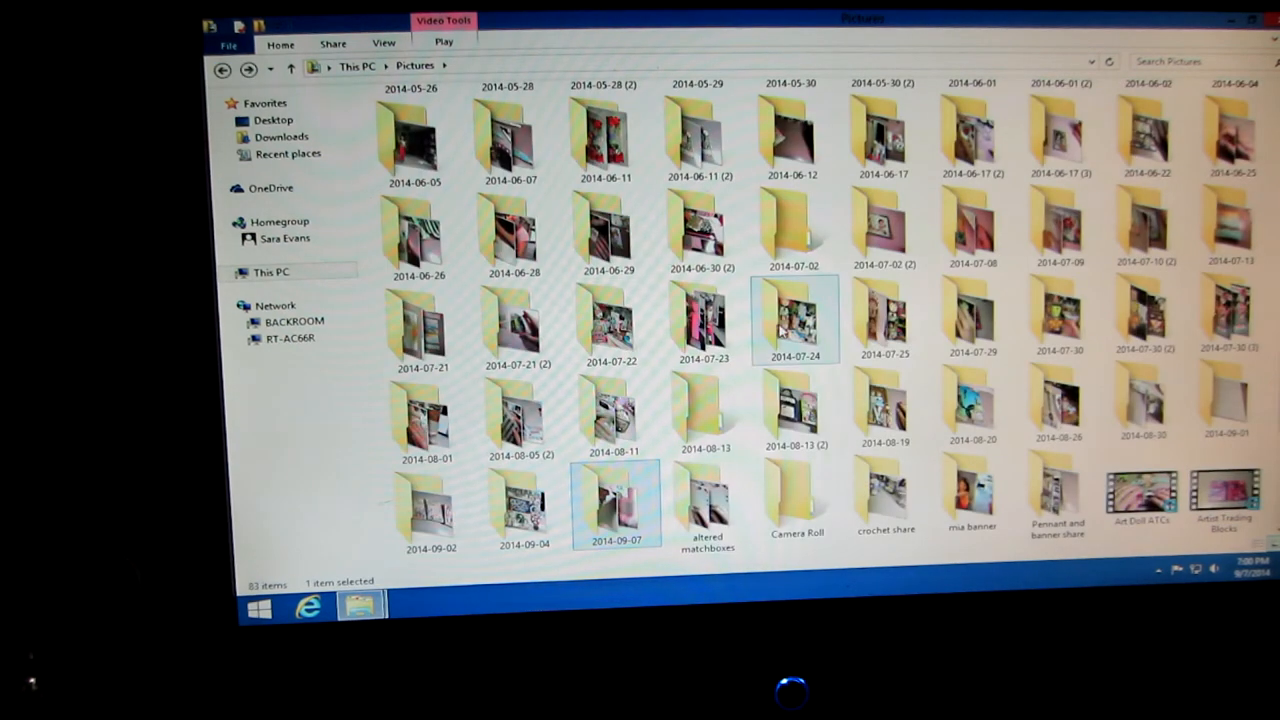
pyautogui.scroll(-3)
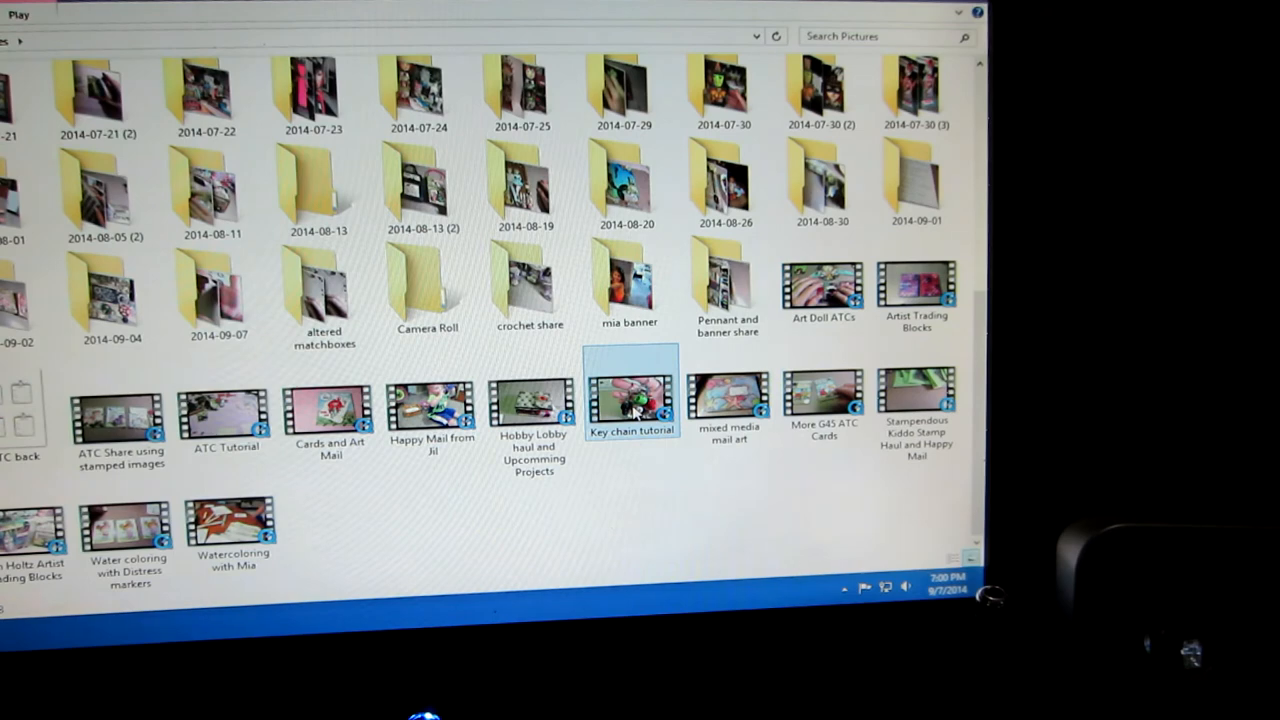
# Step: Play the Key chain tutorial video in Windows Media Player, then close the player
pyautogui.doubleClick(630, 404)
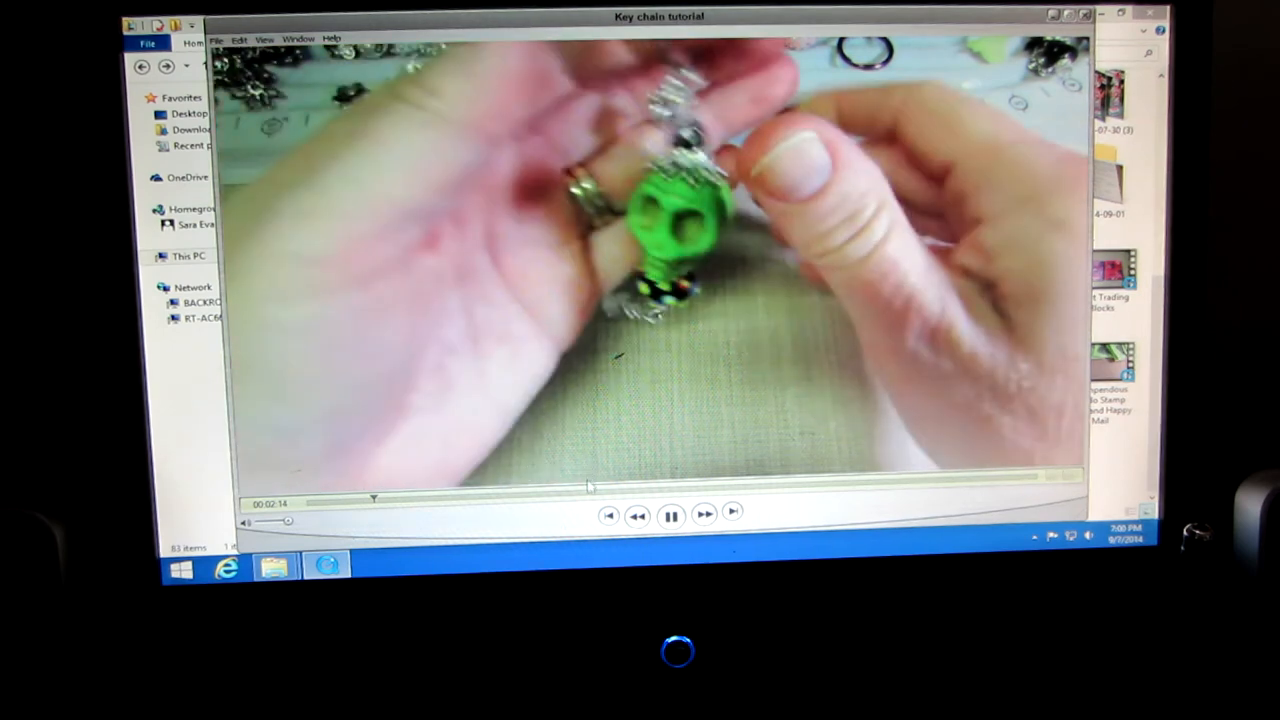
pyautogui.click(588, 500)
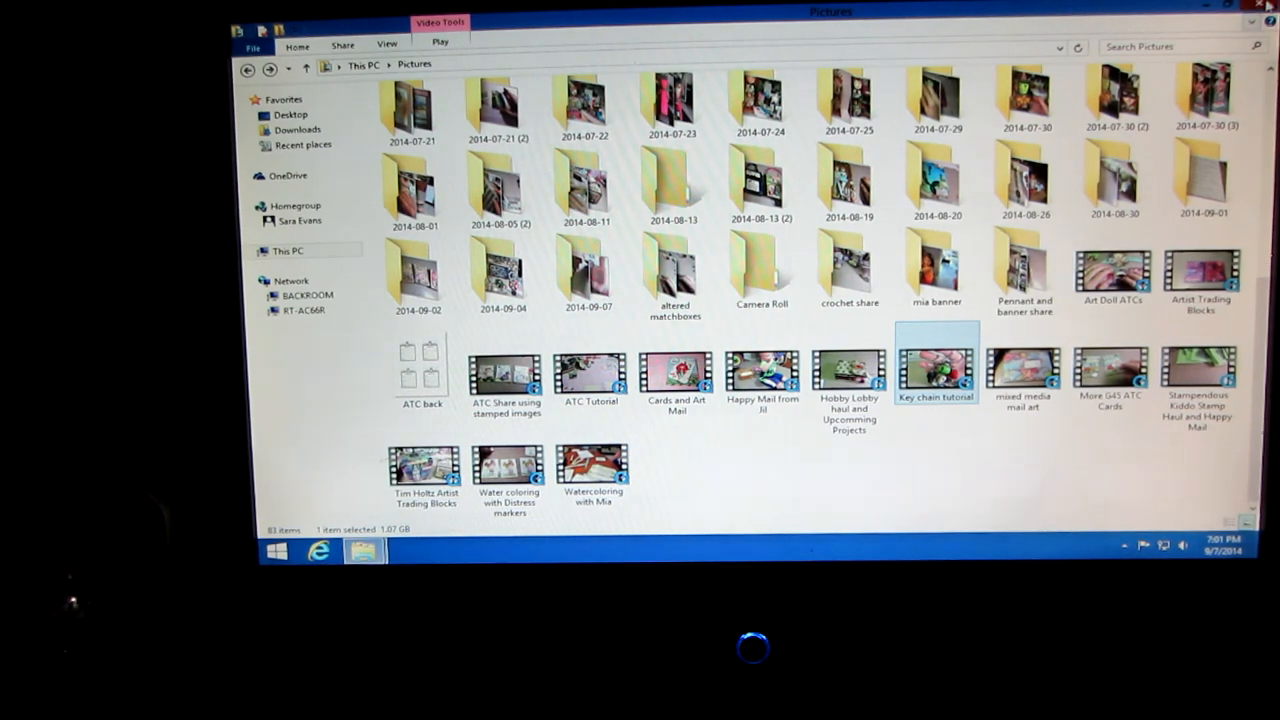
# Step: Close the Pictures window and launch YouTube from the desktop shortcut
pyautogui.click(286, 250)
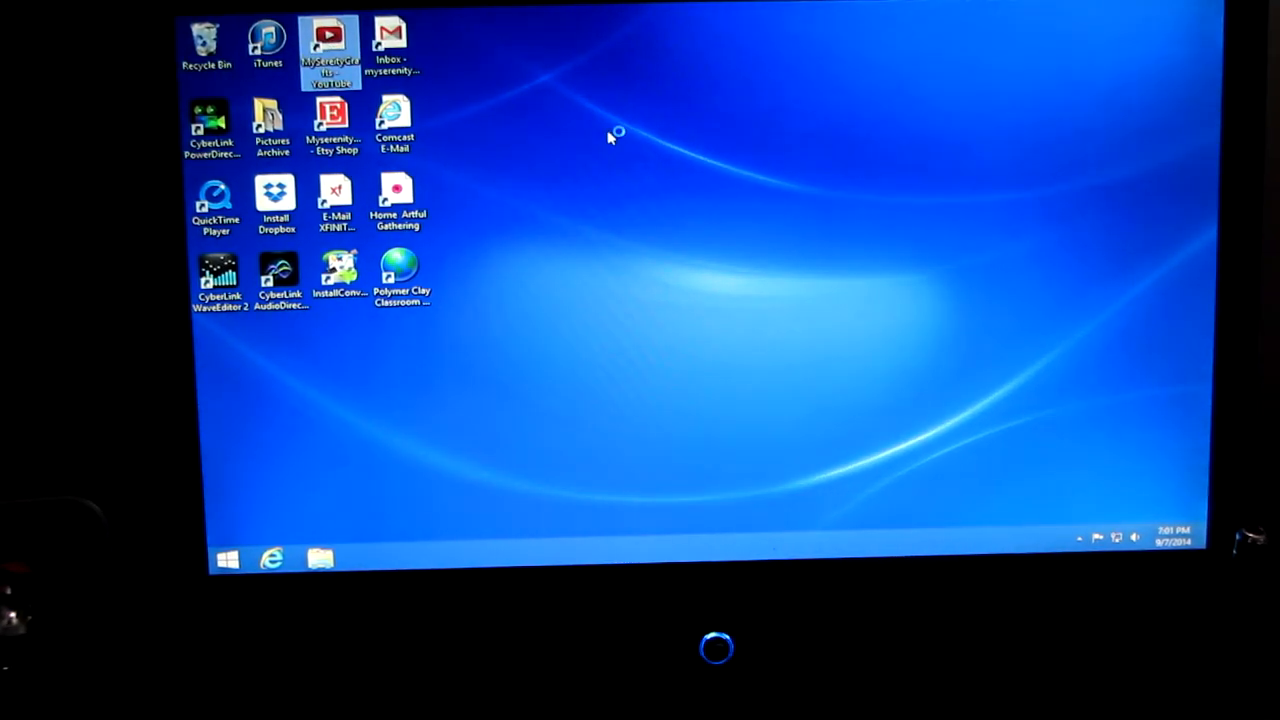
pyautogui.doubleClick(328, 36)
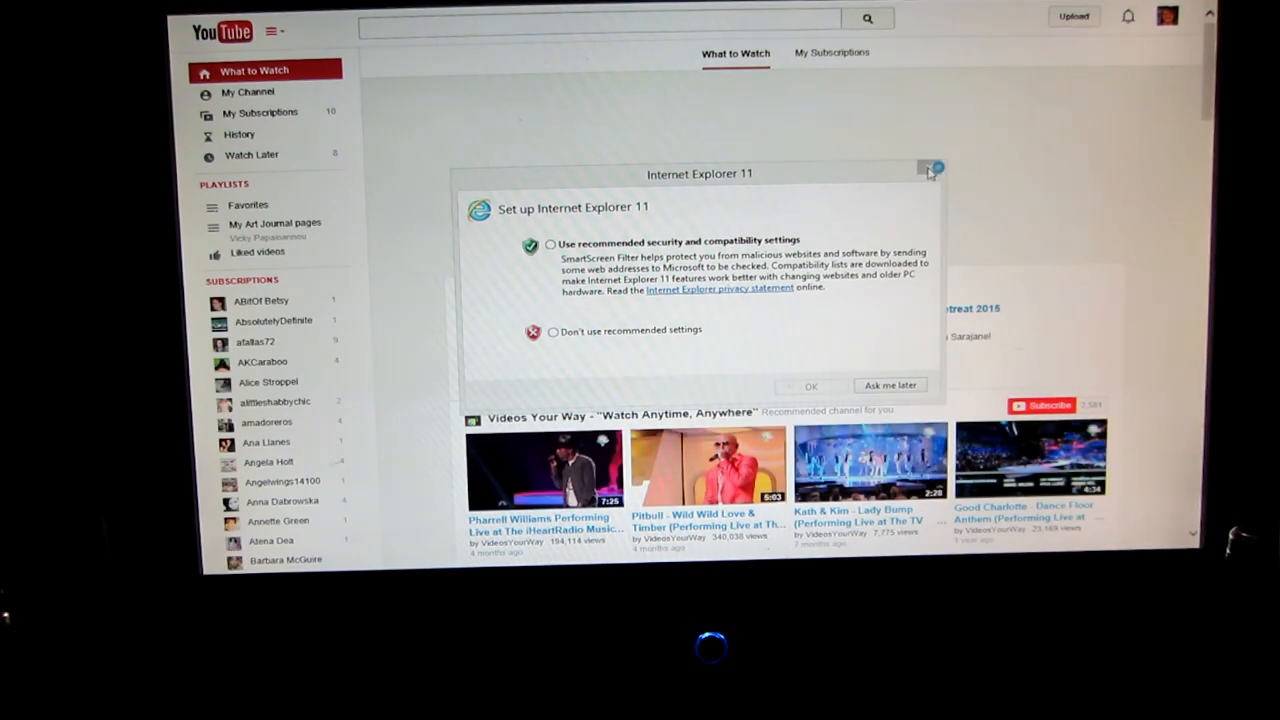
# Step: Dismiss the Internet Explorer 11 setup prompt with Ask me later and reach YouTube's upload page
pyautogui.click(934, 170)
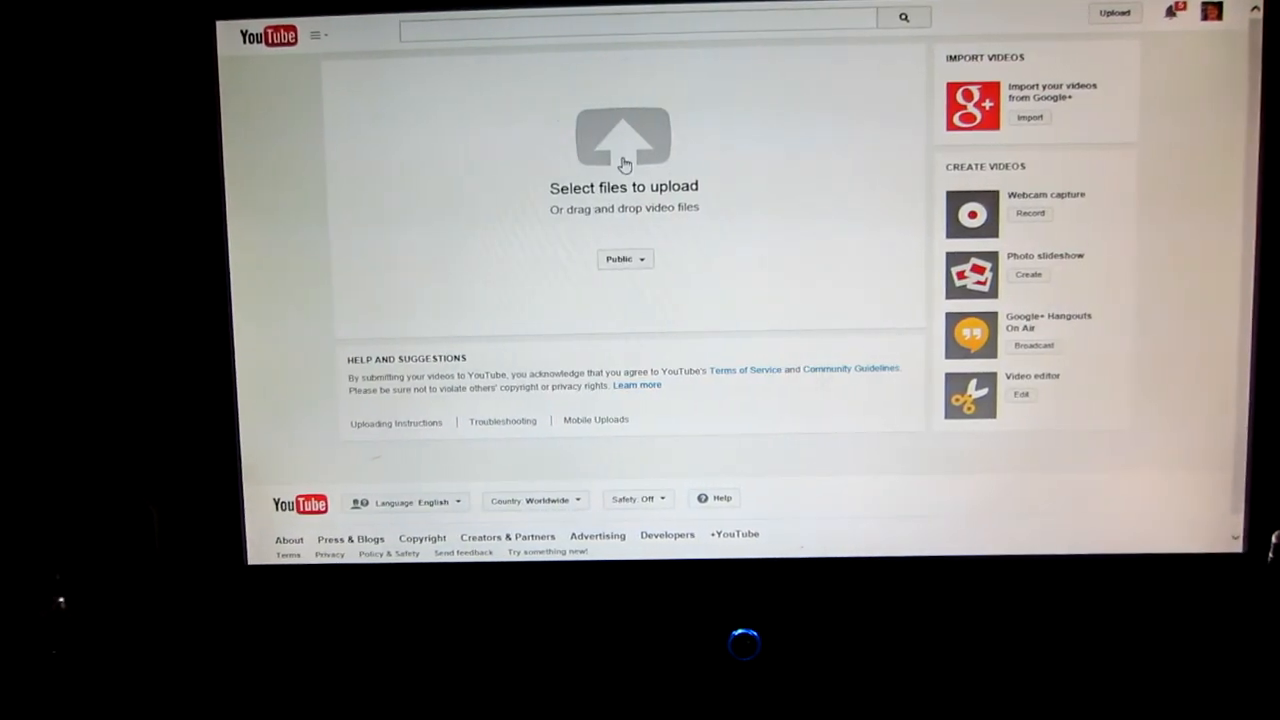
# Step: Select the Key chain tutorial video from the Pictures folder as the file to upload
pyautogui.click(624, 150)
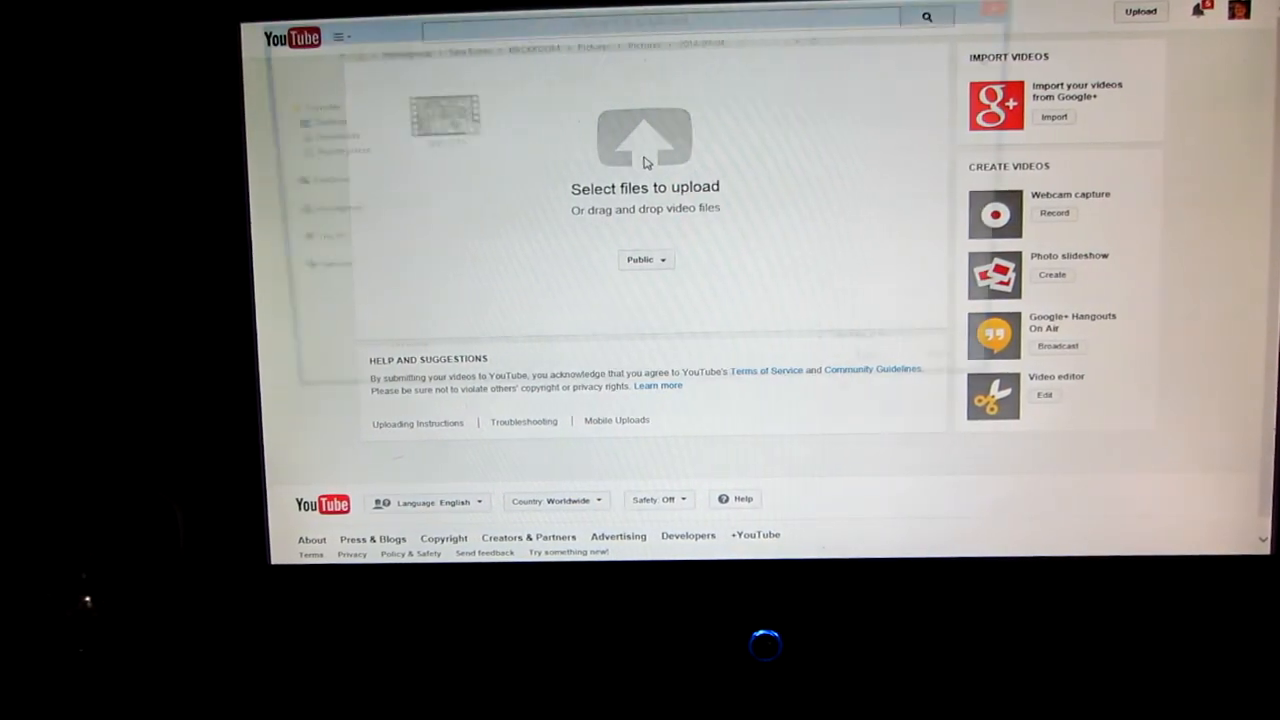
pyautogui.click(646, 144)
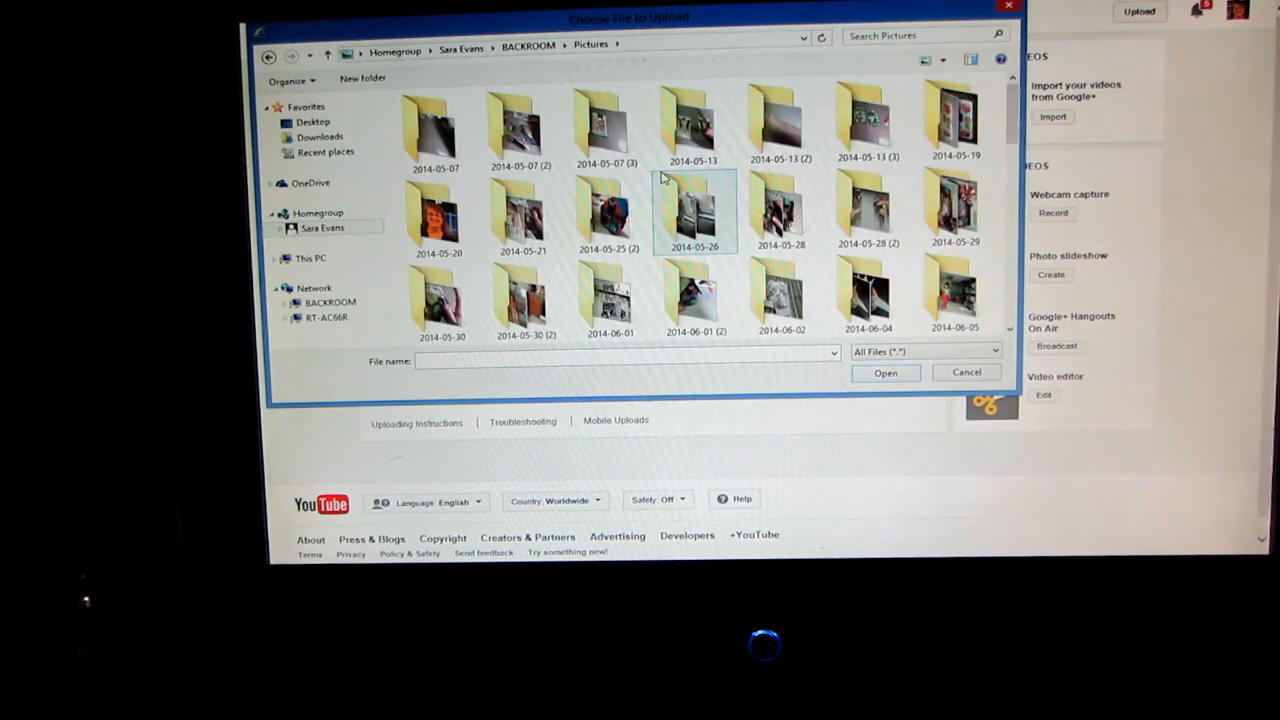
pyautogui.scroll(-3)
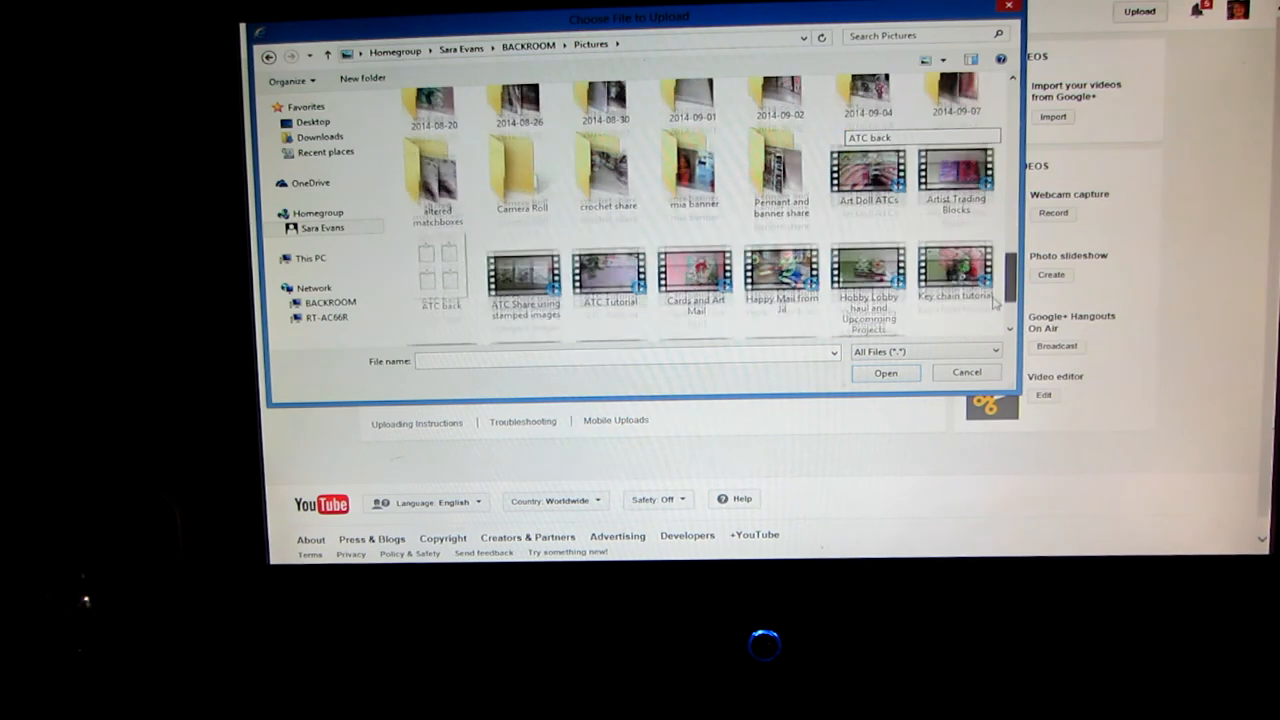
pyautogui.scroll(-3)
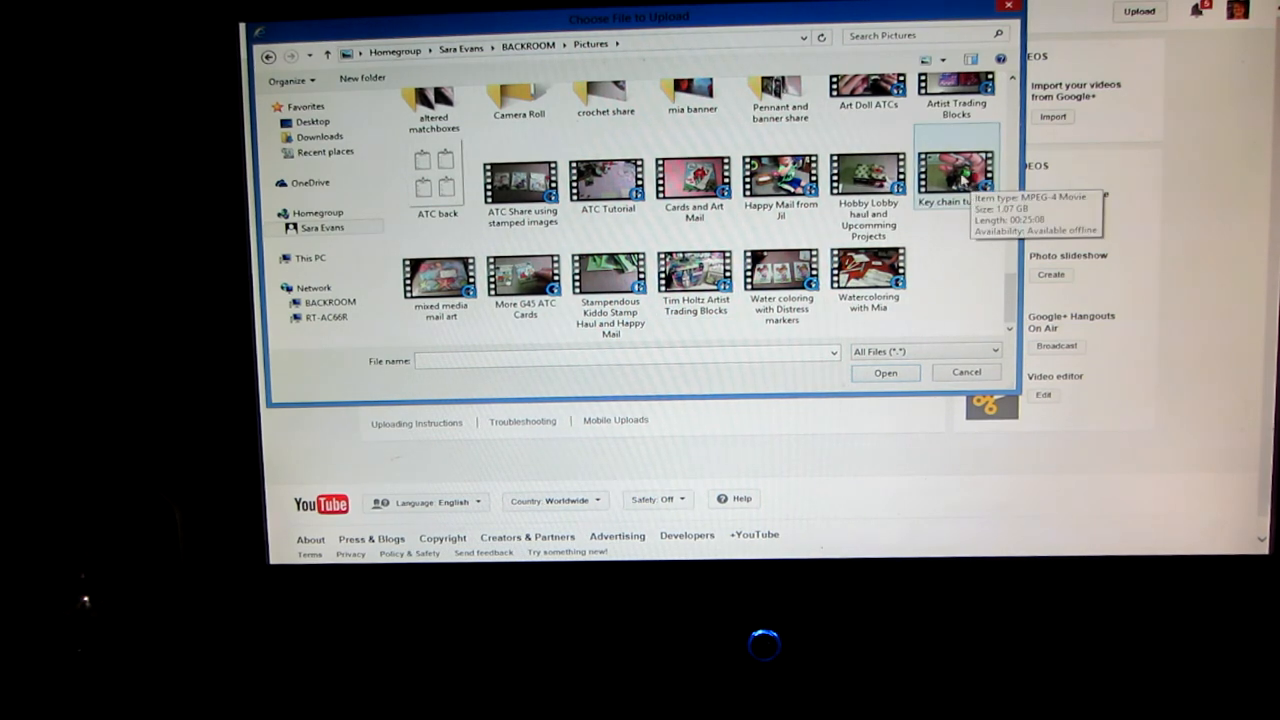
pyautogui.click(884, 372)
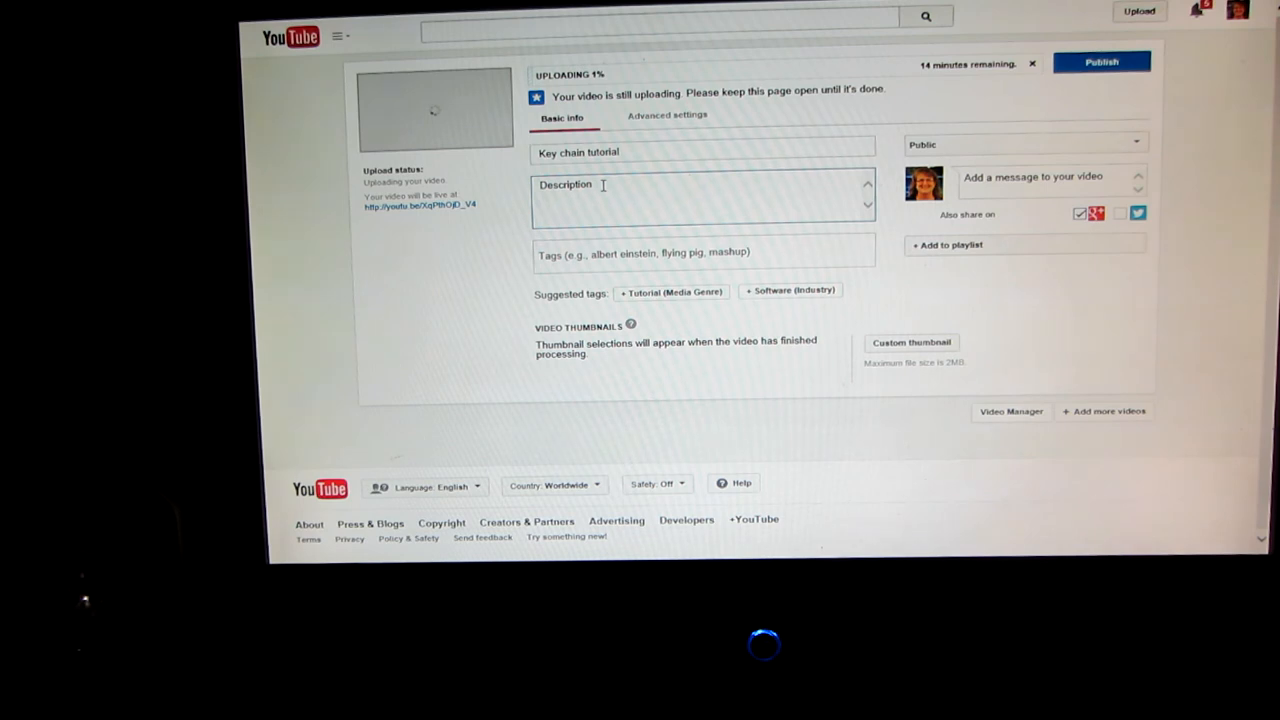
# Step: With the upload running under title 'Key chain tutorial', place the cursor in the Description box
pyautogui.click(640, 190)
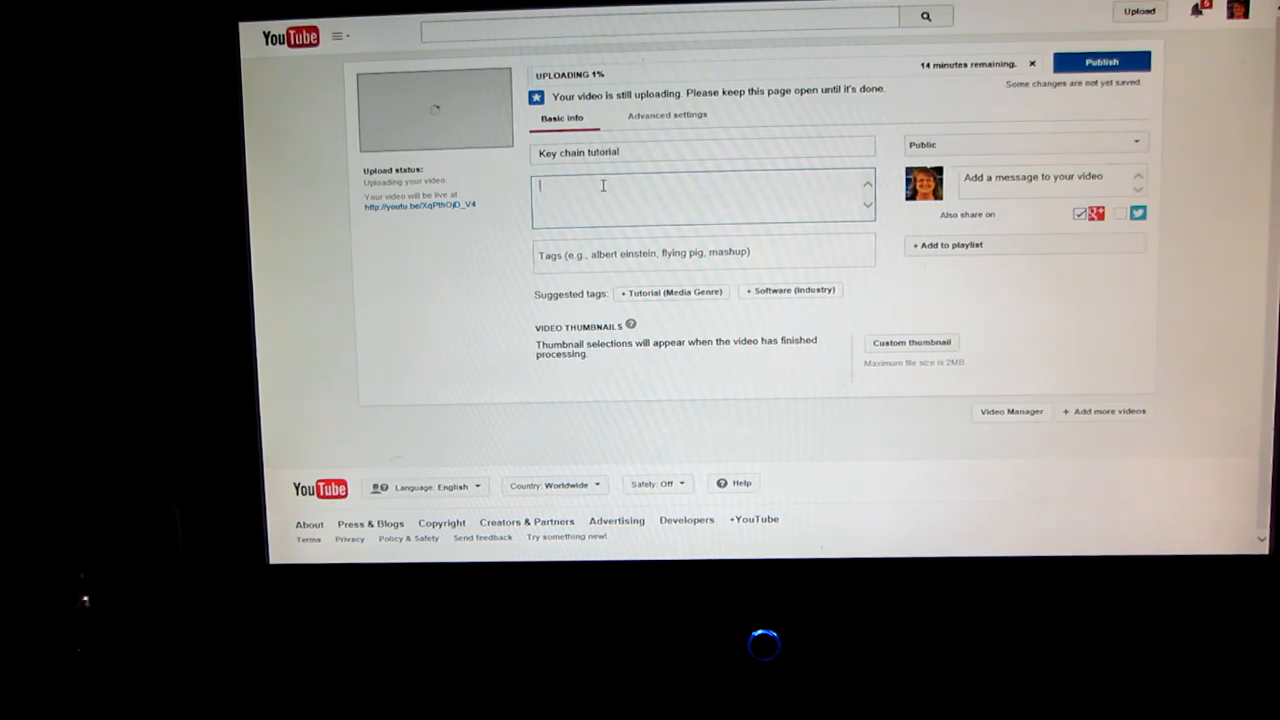